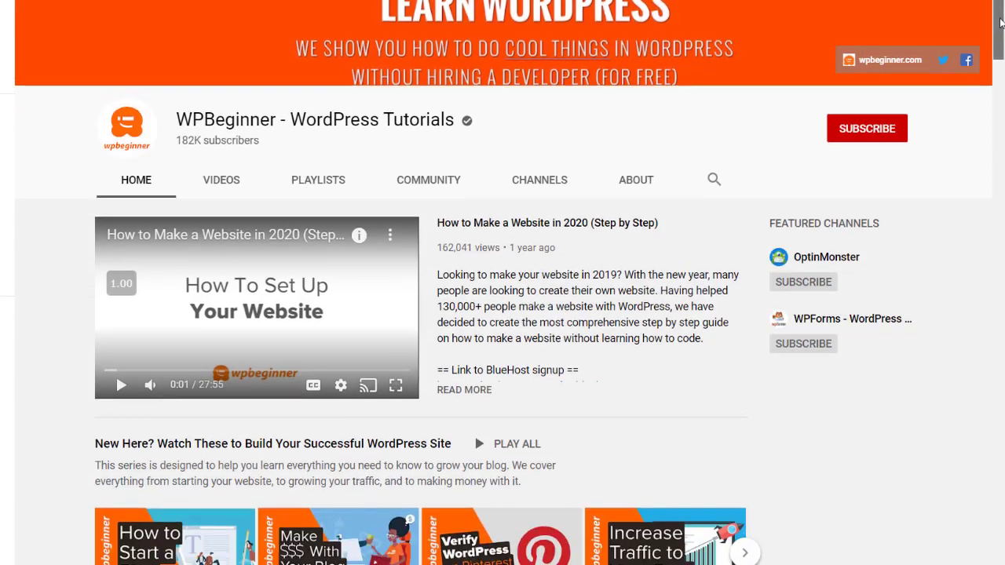
# Step: Subscribe to the WPBeginner channel and turn on its notification bell
pyautogui.scroll(-3)
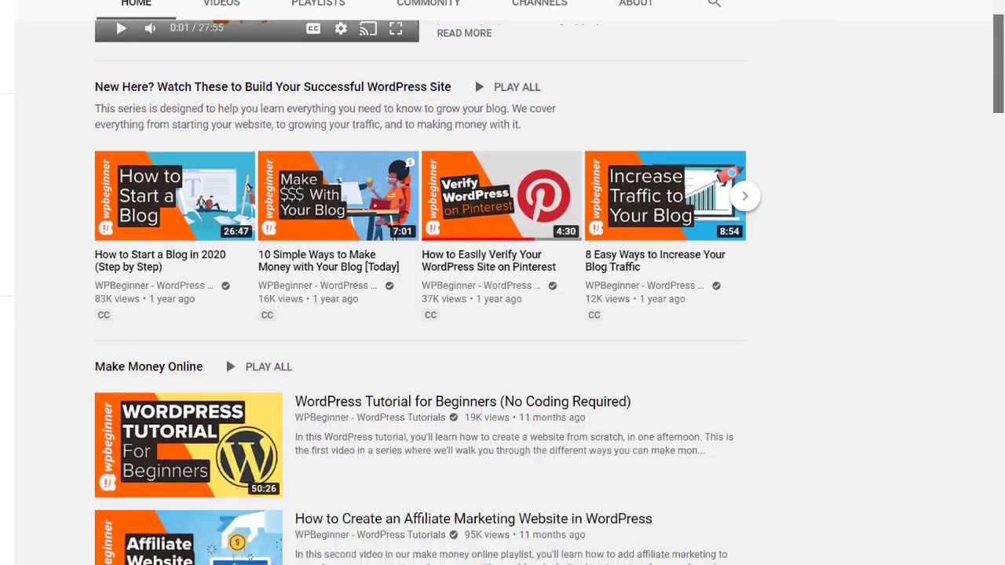
pyautogui.scroll(3)
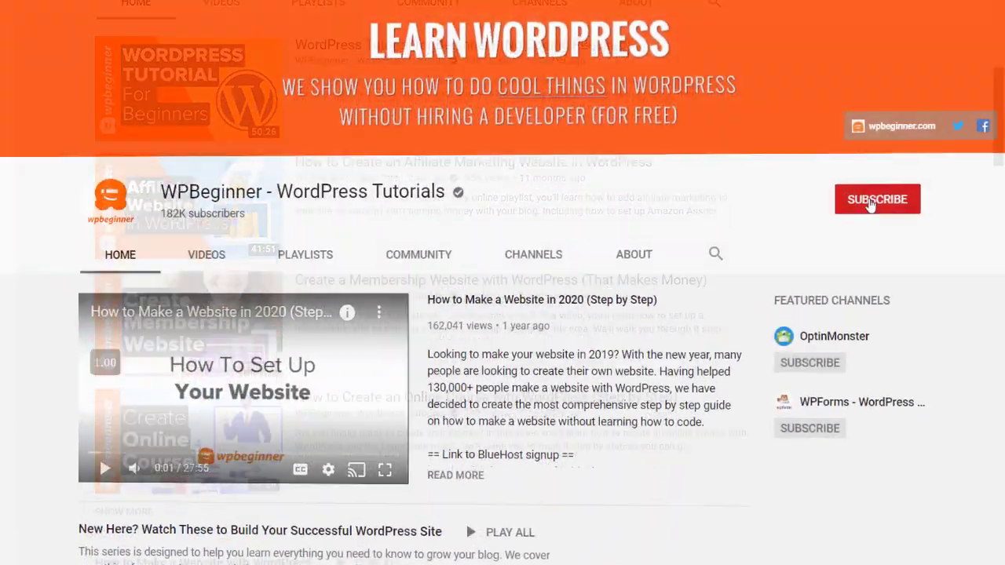
pyautogui.click(876, 198)
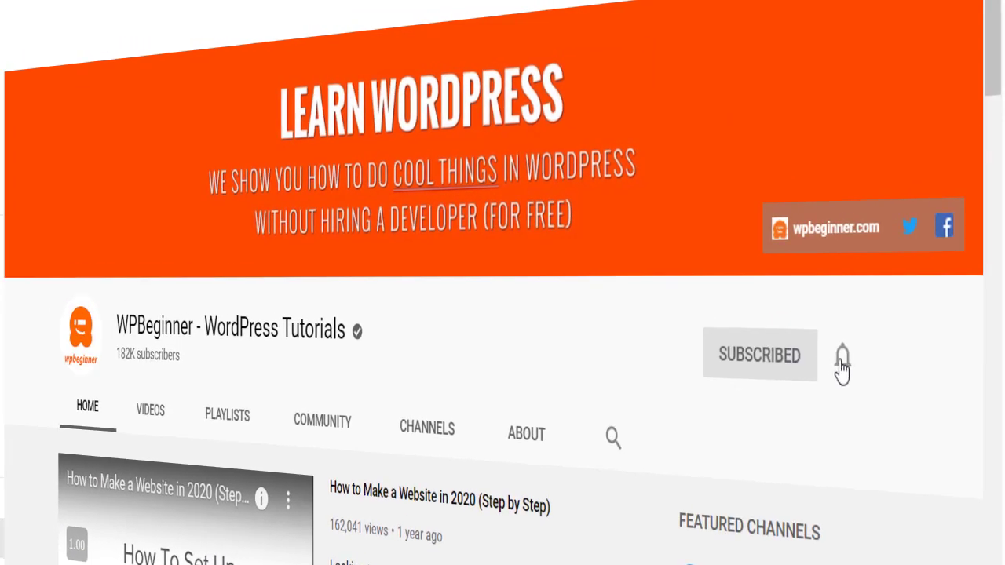
pyautogui.click(841, 360)
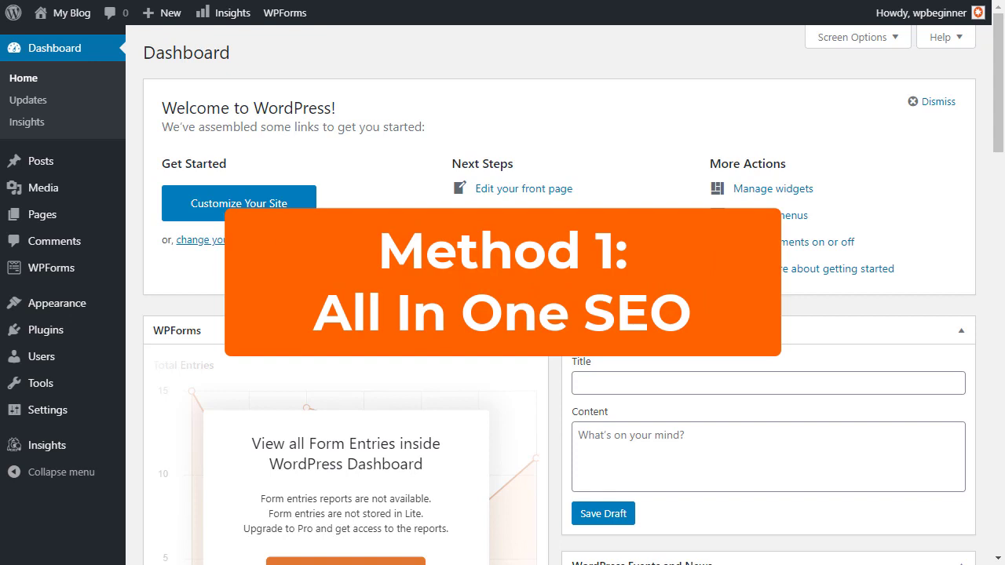
pyautogui.moveTo(72, 12)
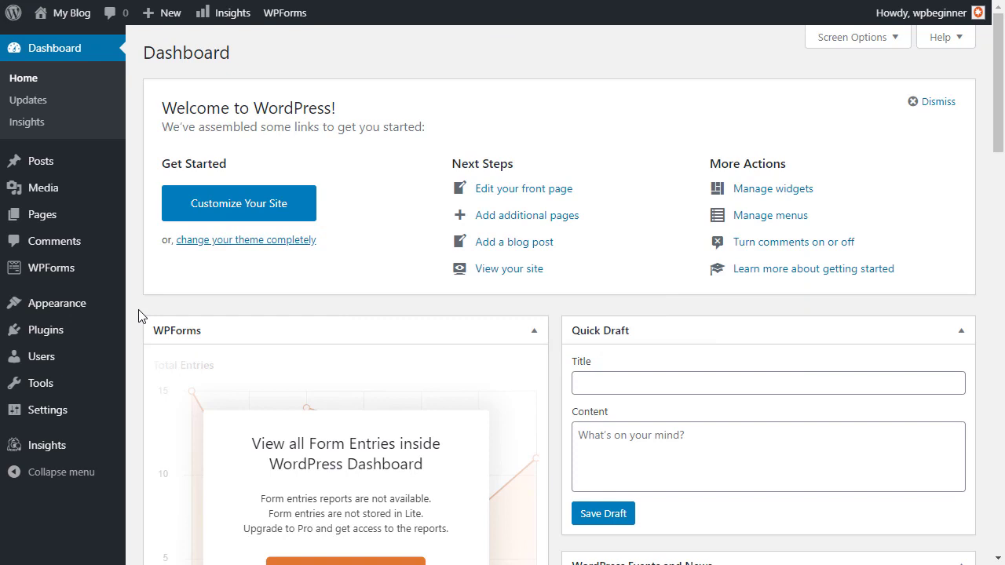
pyautogui.moveTo(151, 305)
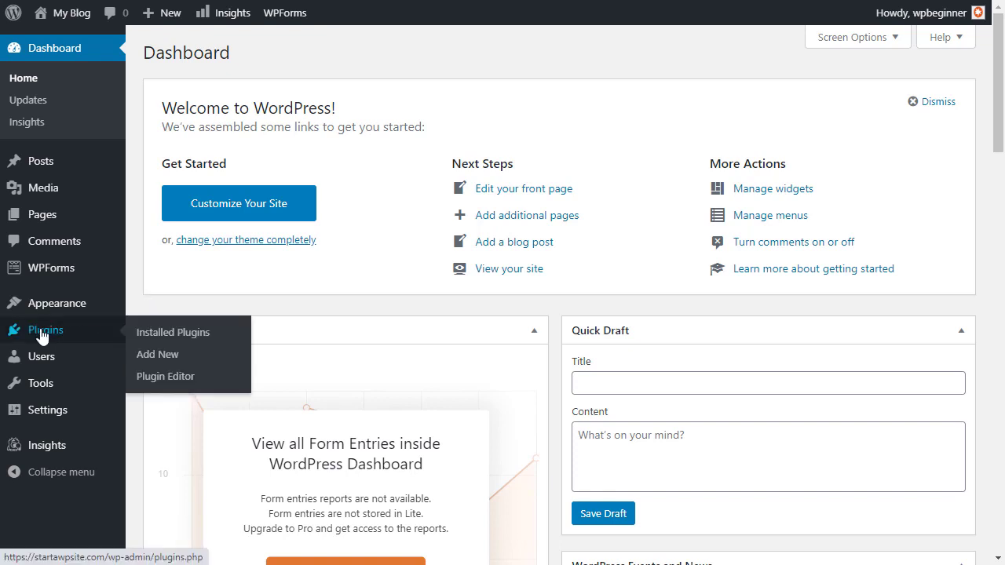
pyautogui.moveTo(163, 349)
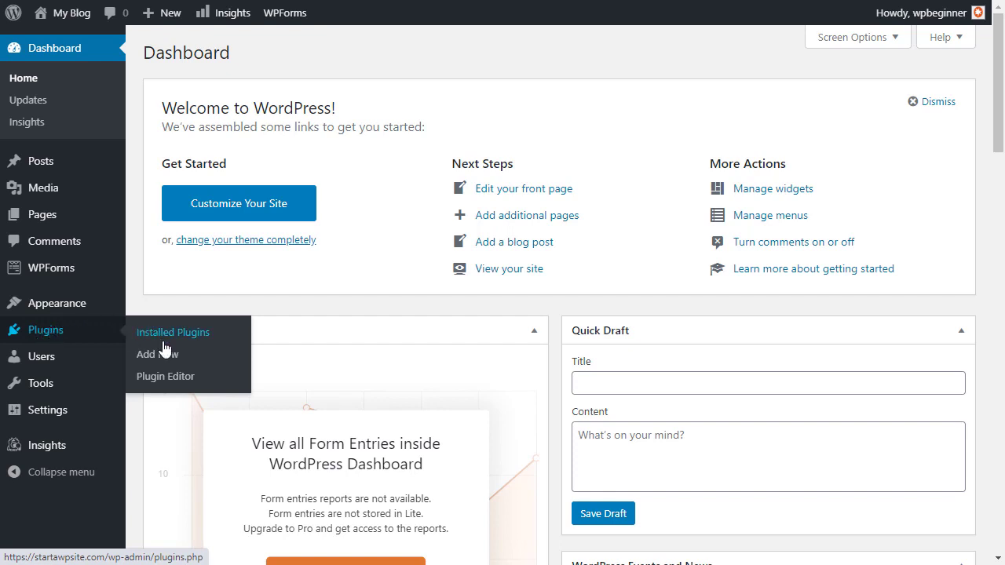
# Step: Search Add New plugins for 'all in one seo' and install All in One SEO Pack
pyautogui.click(157, 354)
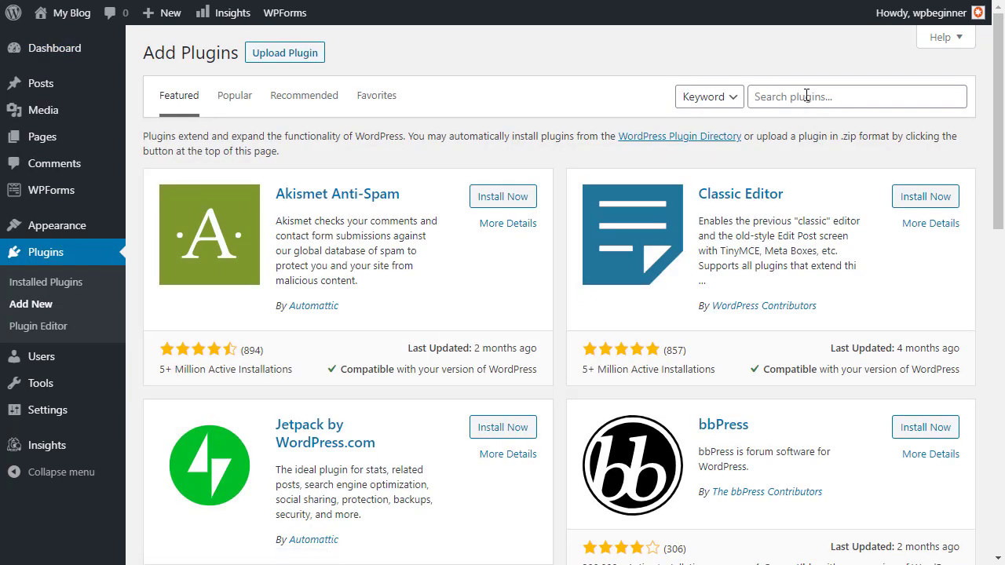
pyautogui.write('all in one')
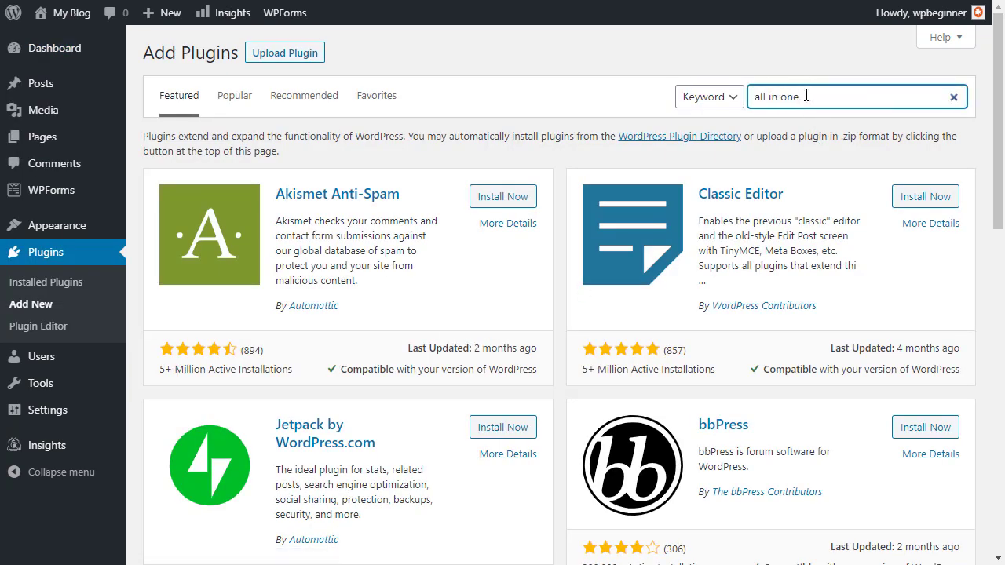
pyautogui.write('seo')
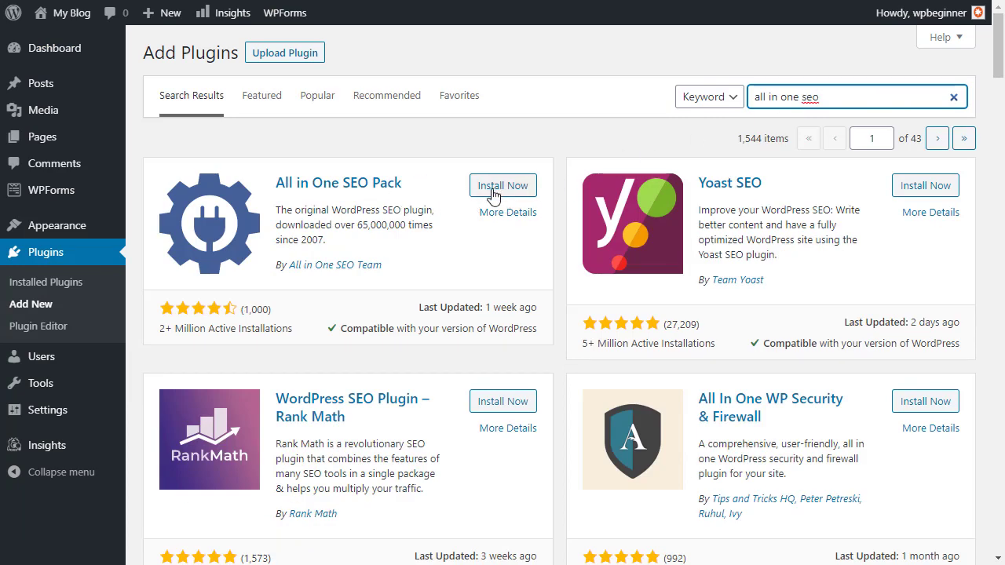
pyautogui.click(502, 186)
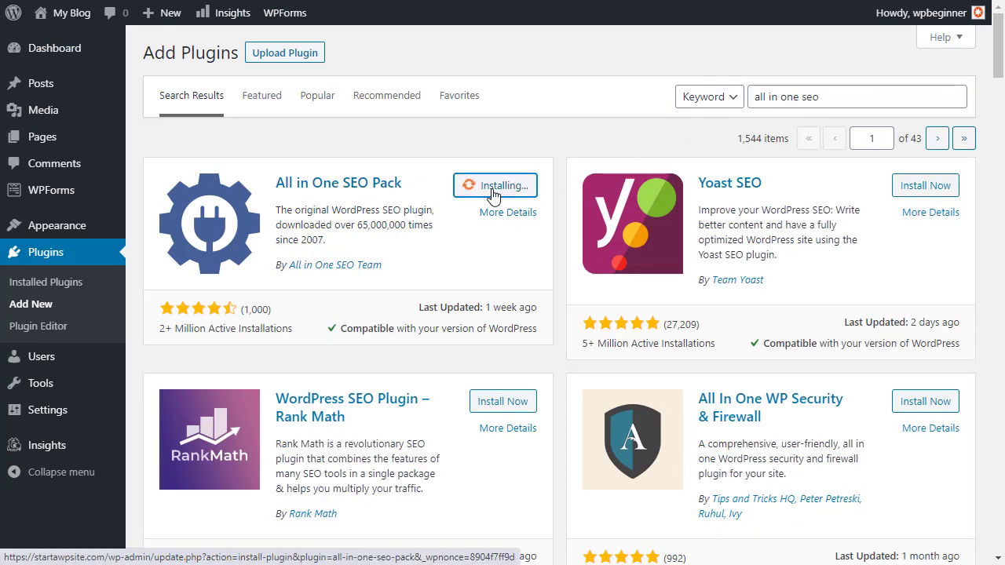
pyautogui.moveTo(449, 222)
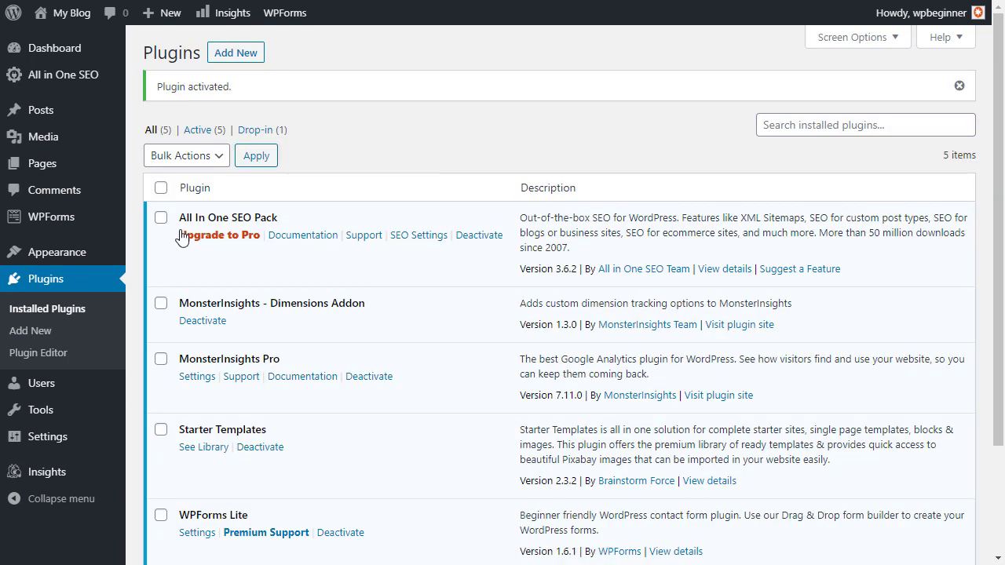
pyautogui.moveTo(418, 236)
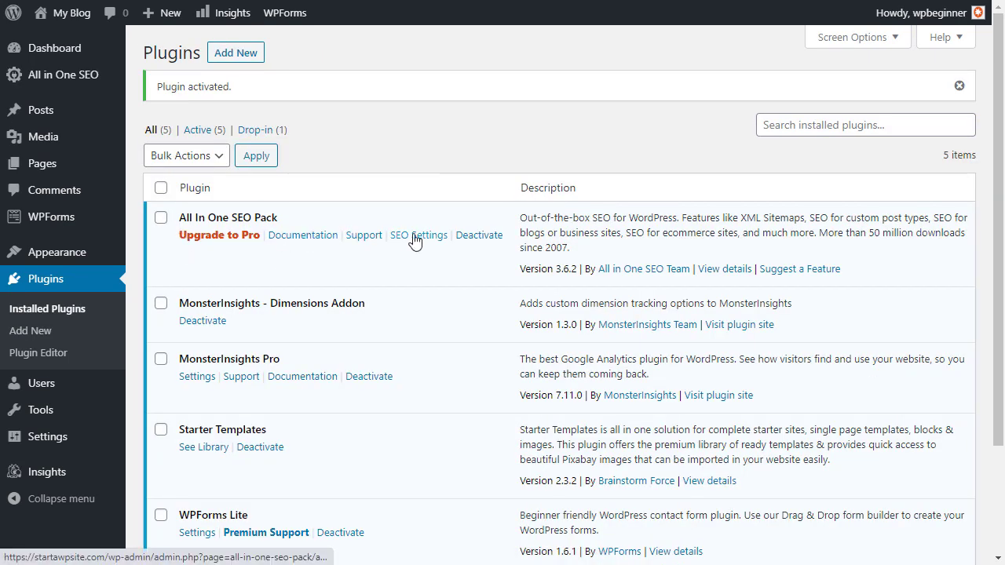
pyautogui.moveTo(62, 75)
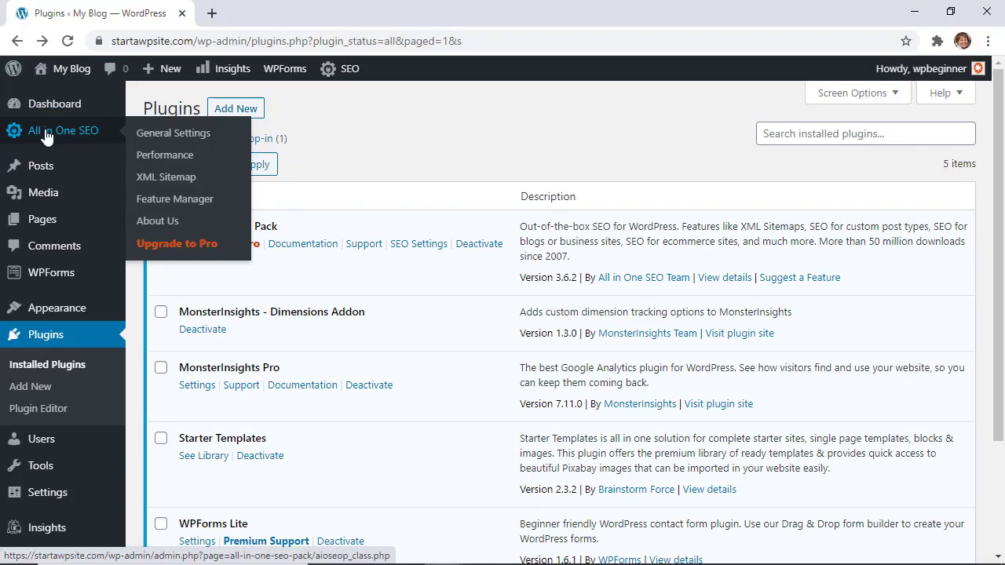
pyautogui.moveTo(54, 138)
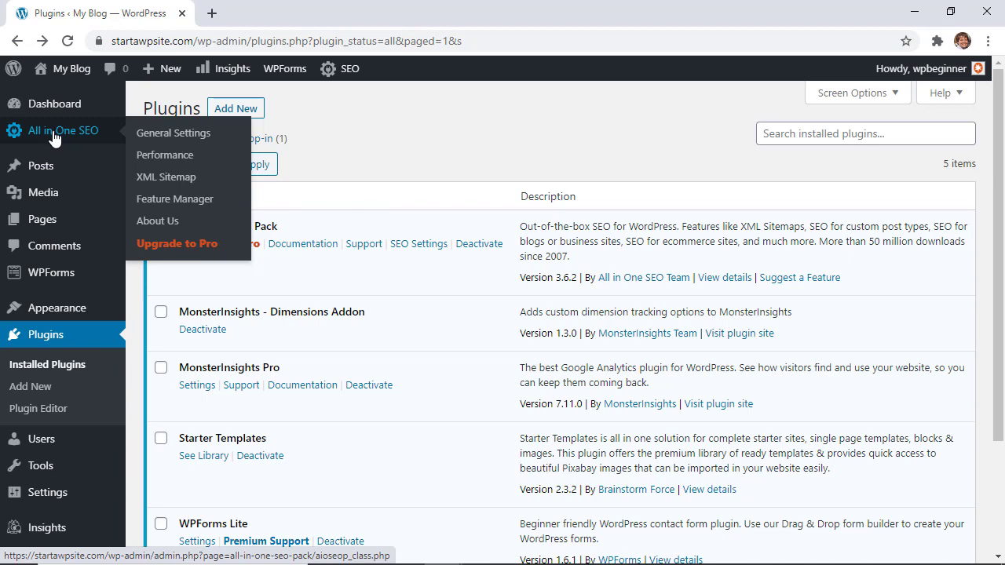
# Step: Activate the Social Meta module in All in One SEO's Feature Manager
pyautogui.click(174, 198)
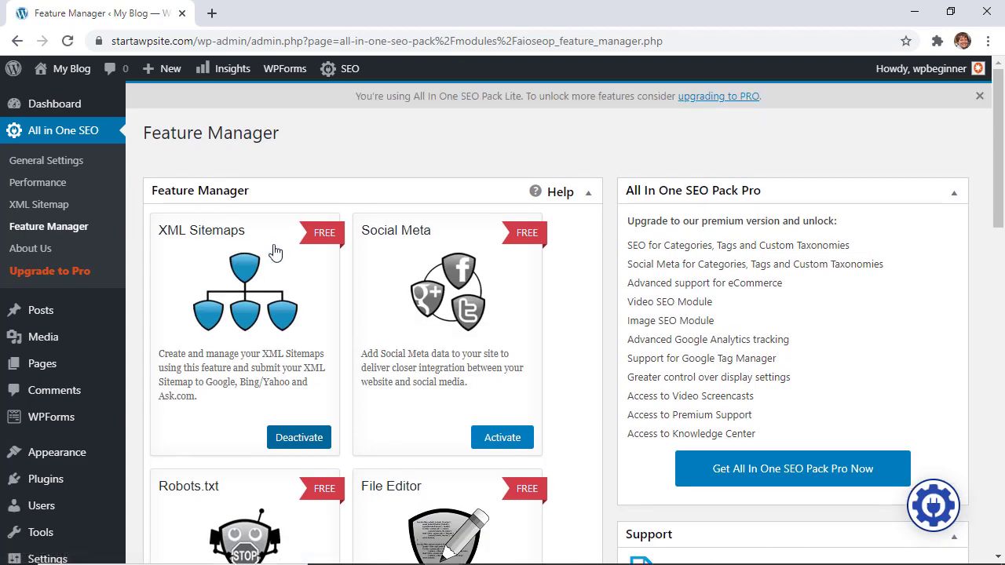
pyautogui.click(980, 95)
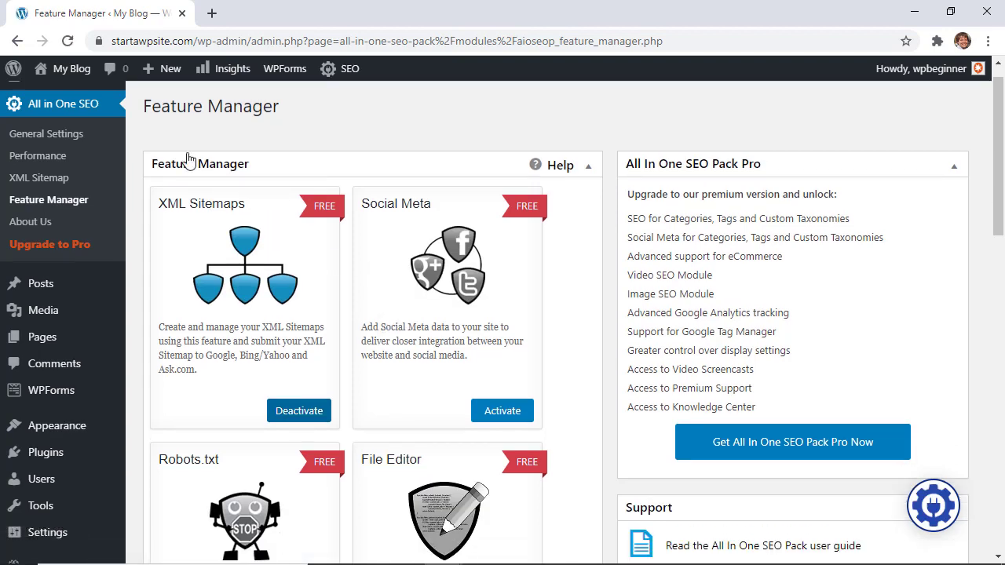
pyautogui.scroll(-3)
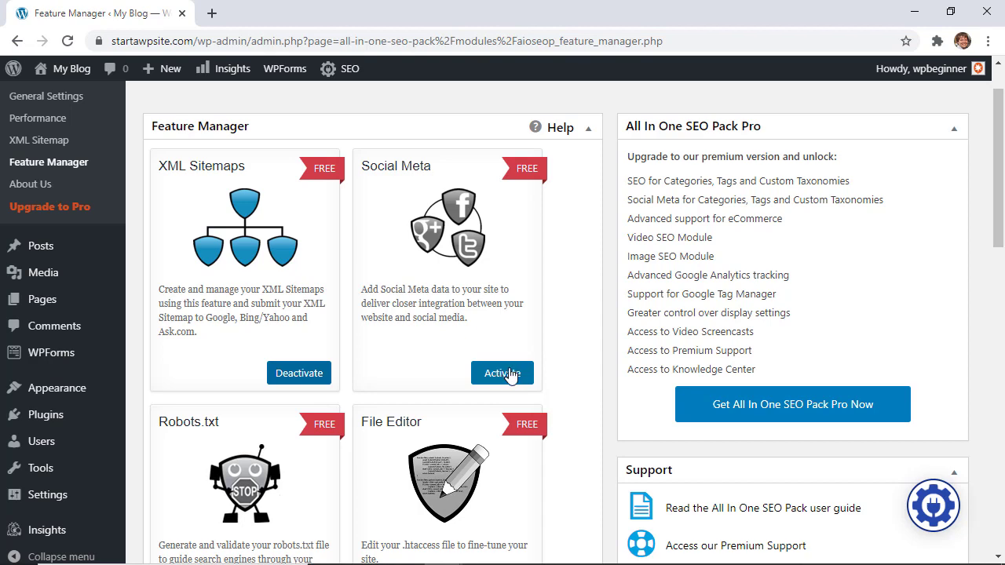
pyautogui.click(502, 374)
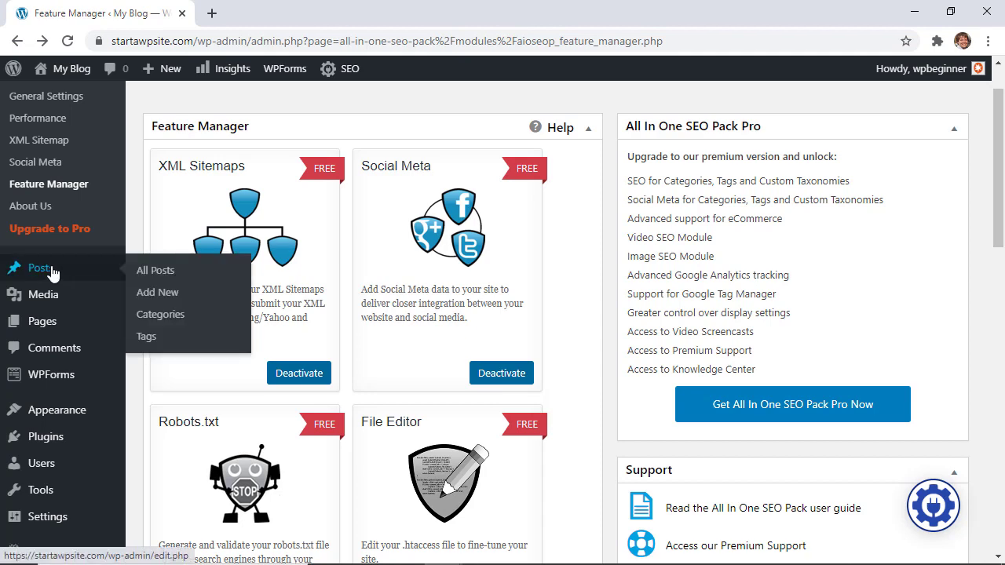
pyautogui.moveTo(157, 292)
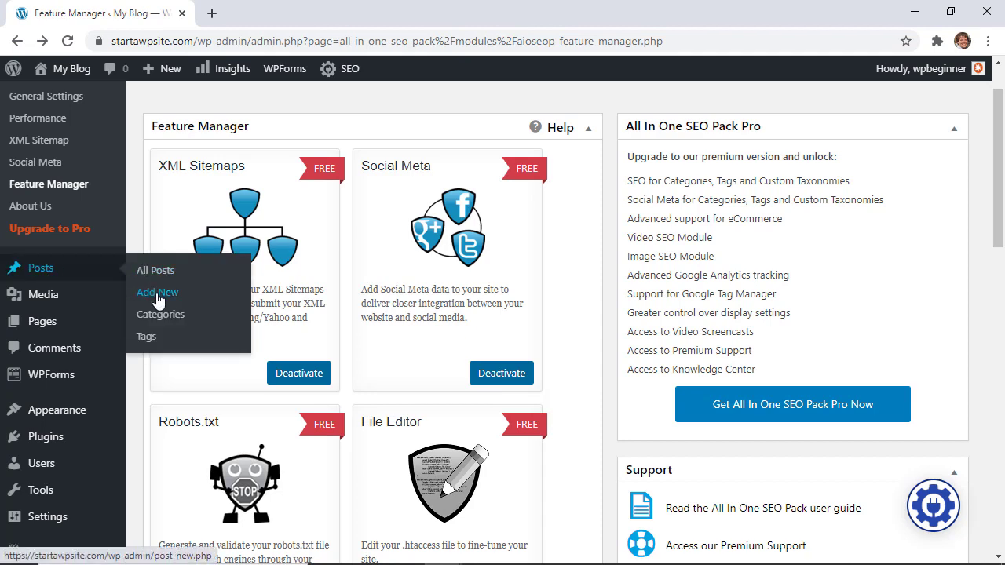
# Step: Start a new post and reveal its All in One SEO Social Settings with the Custom Image field
pyautogui.click(157, 292)
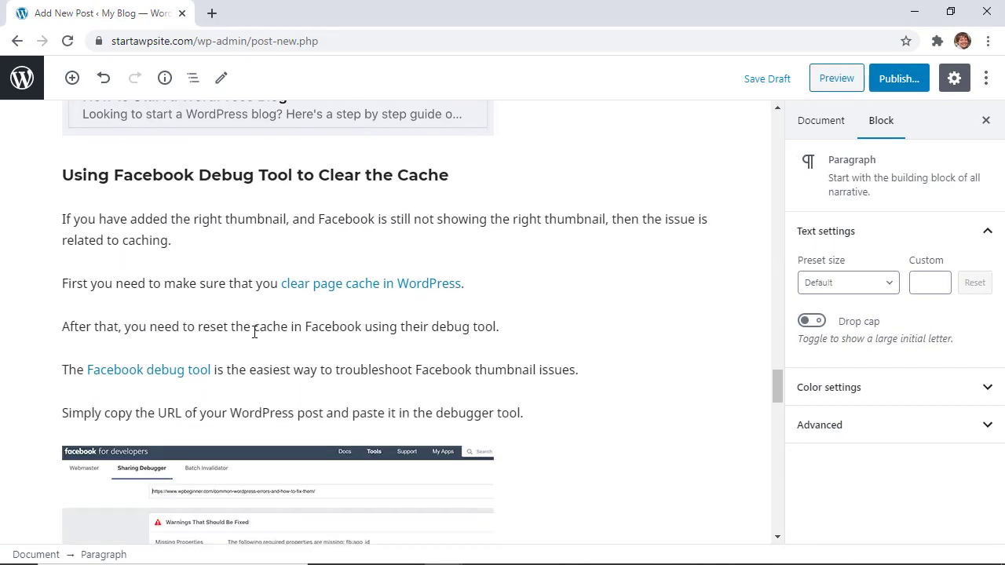
pyautogui.scroll(-3)
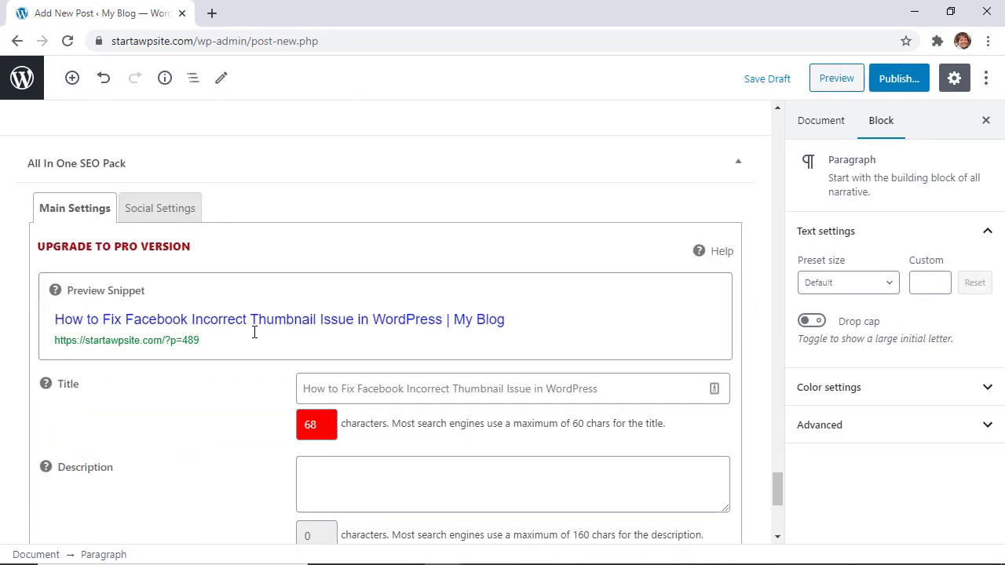
pyautogui.scroll(-3)
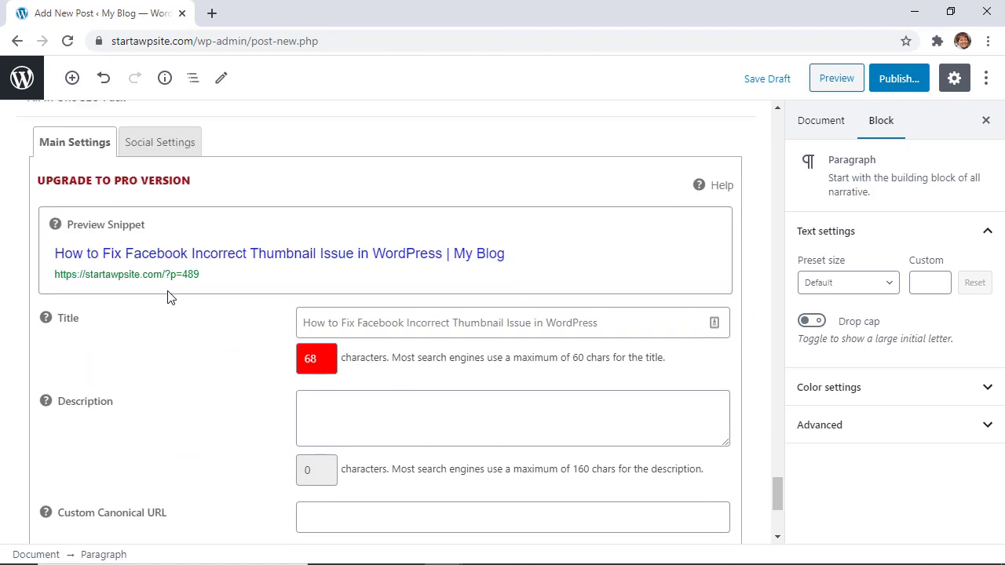
pyautogui.click(160, 141)
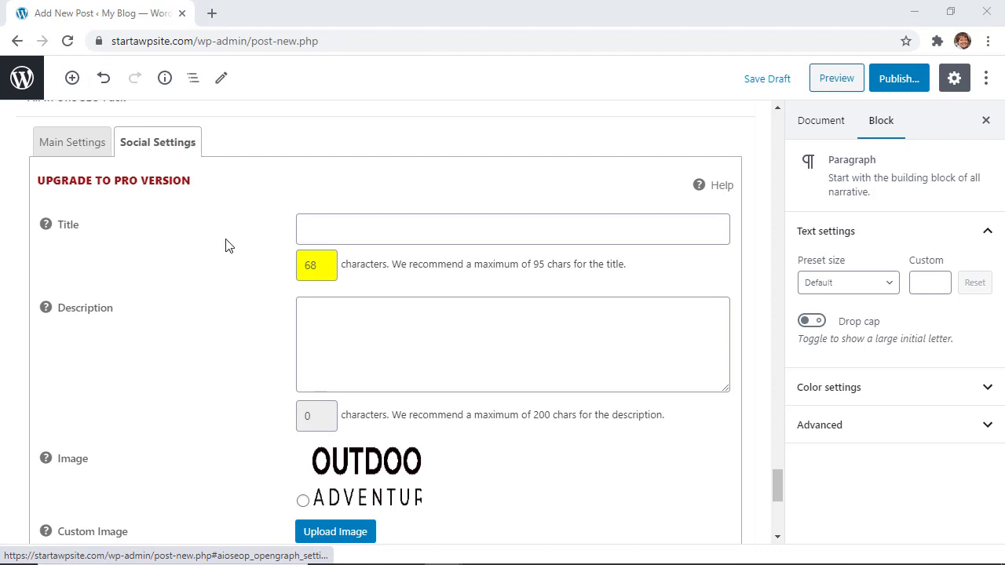
pyautogui.scroll(-3)
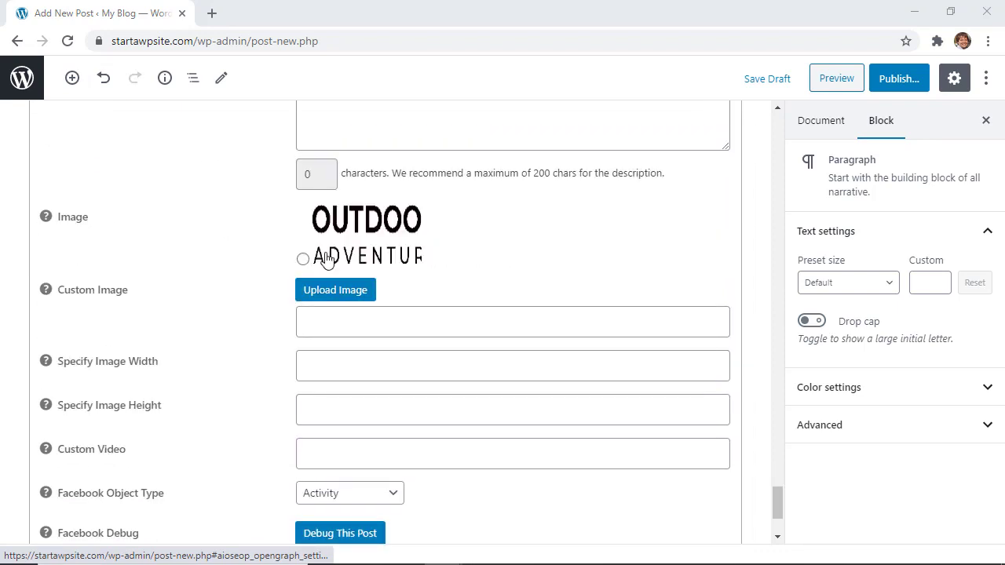
# Step: Choose fbincorrectthumbnail-og.png from the Media Library as the post's custom social image
pyautogui.click(334, 289)
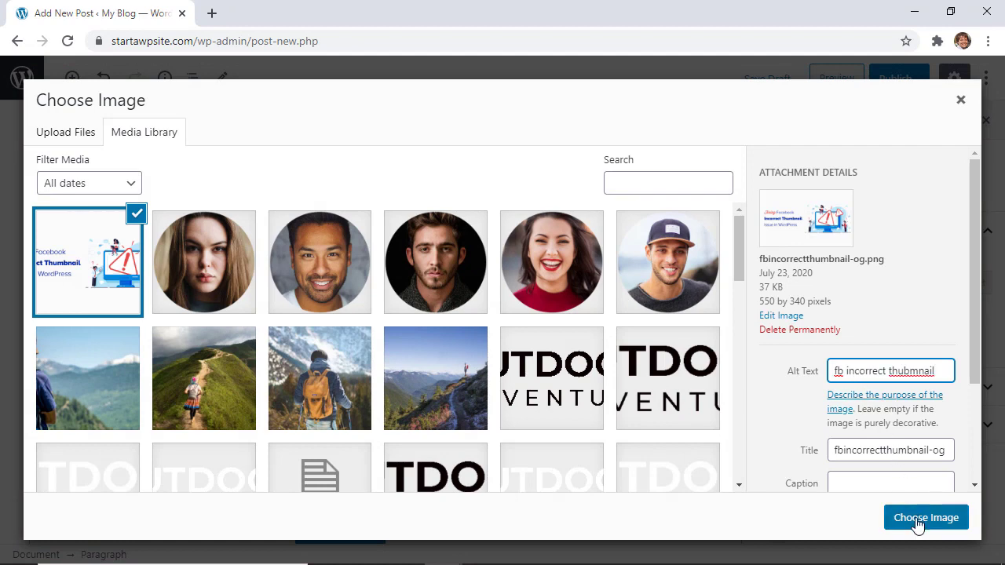
pyautogui.click(927, 518)
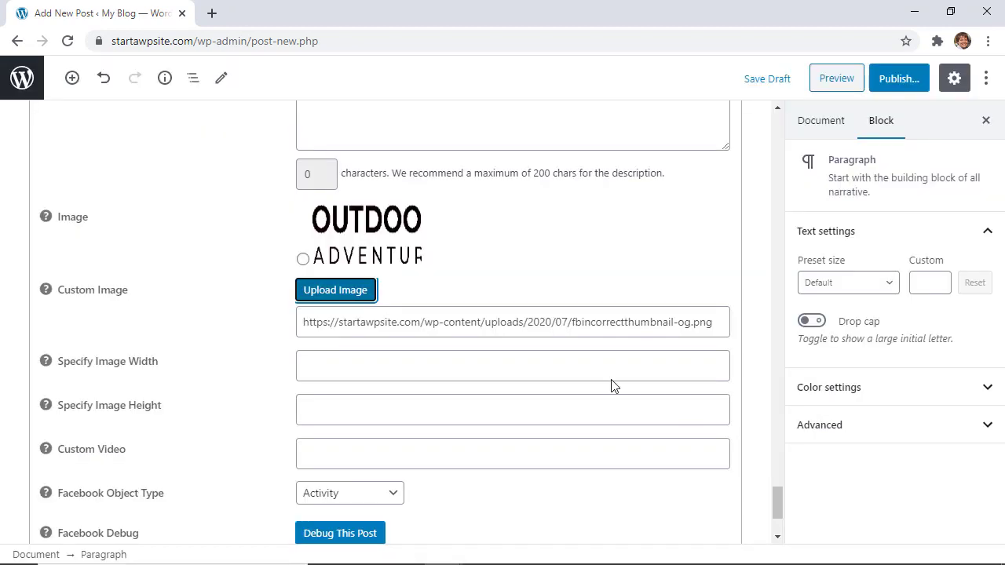
pyautogui.scroll(3)
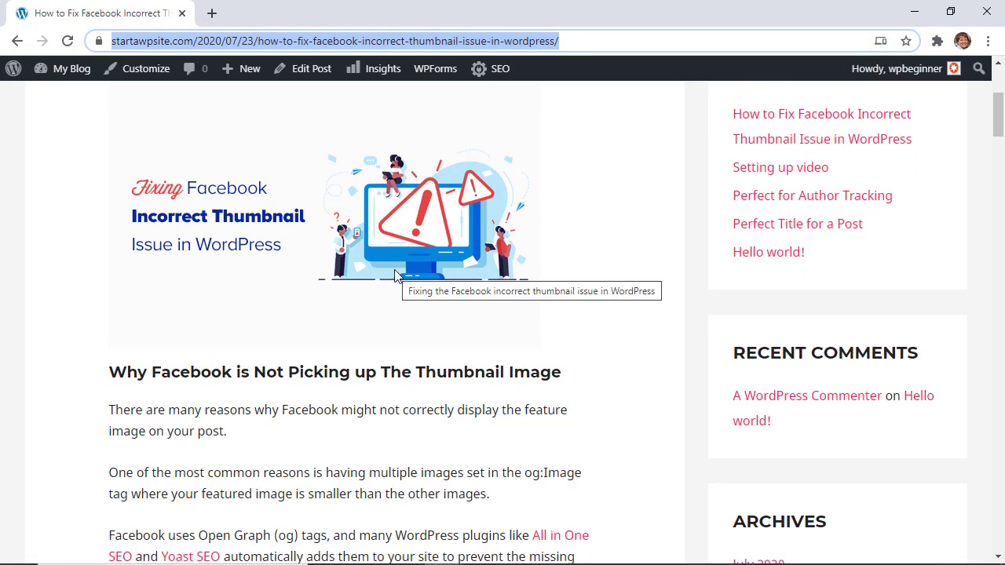
pyautogui.moveTo(342, 284)
pyautogui.write('startawpsite.com/wp-admin/')
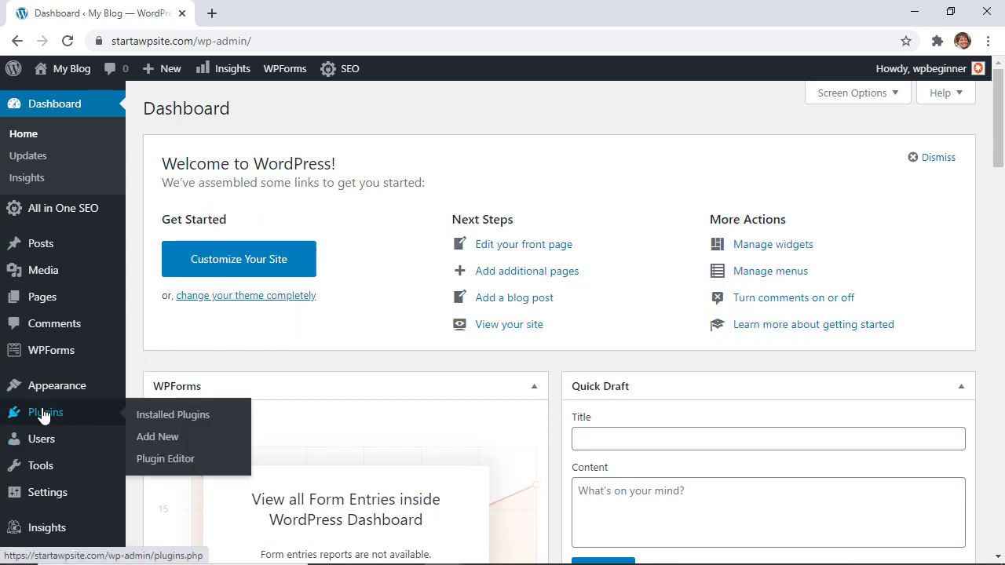
# Step: Deactivate All In One SEO Pack in Installed Plugins, then delete it and confirm
pyautogui.click(173, 414)
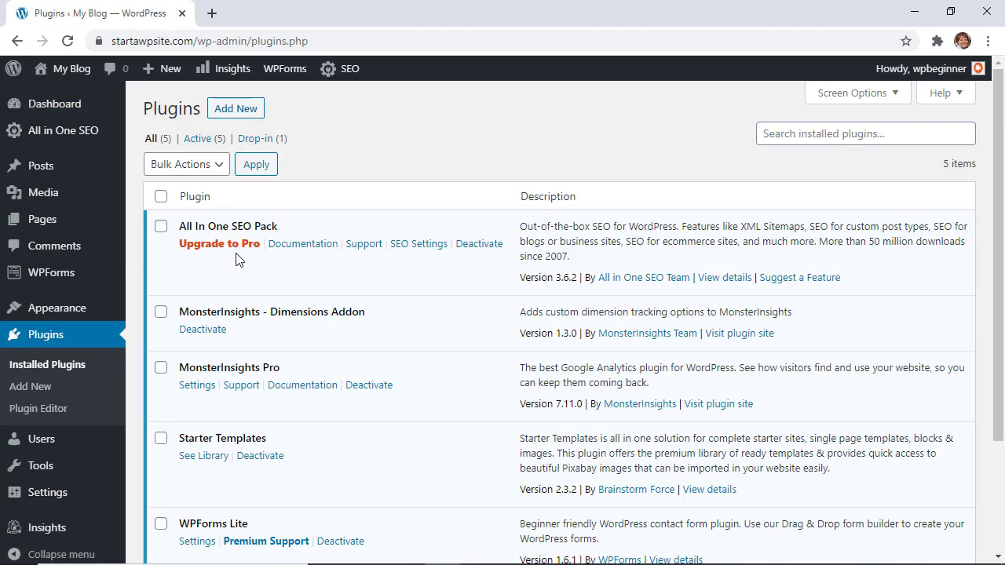
pyautogui.click(479, 243)
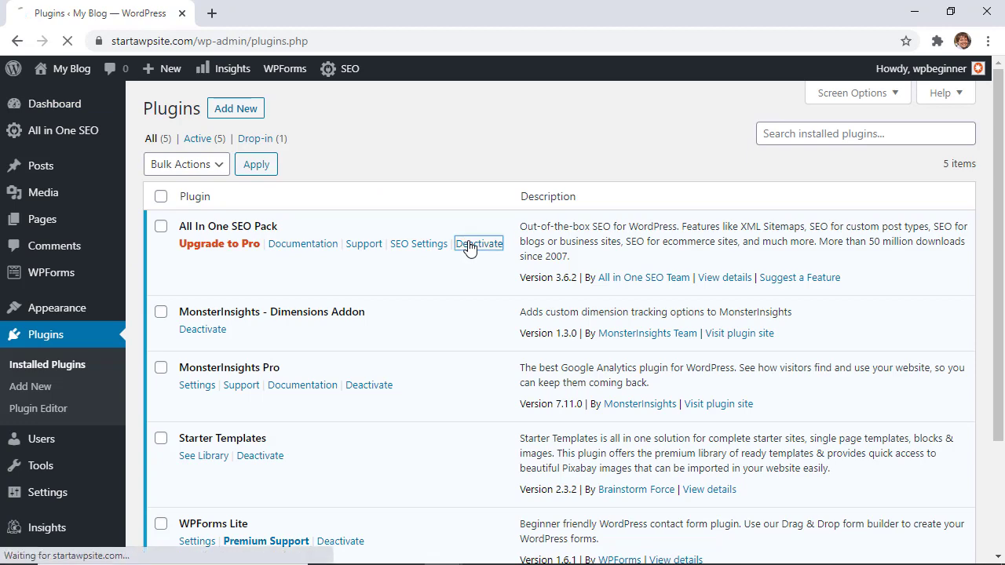
pyautogui.click(477, 243)
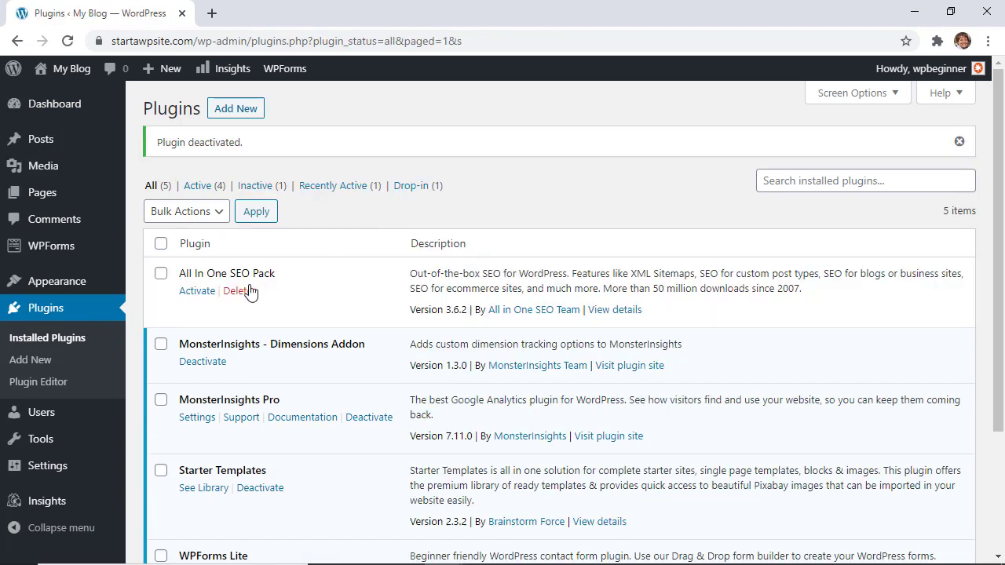
pyautogui.click(237, 291)
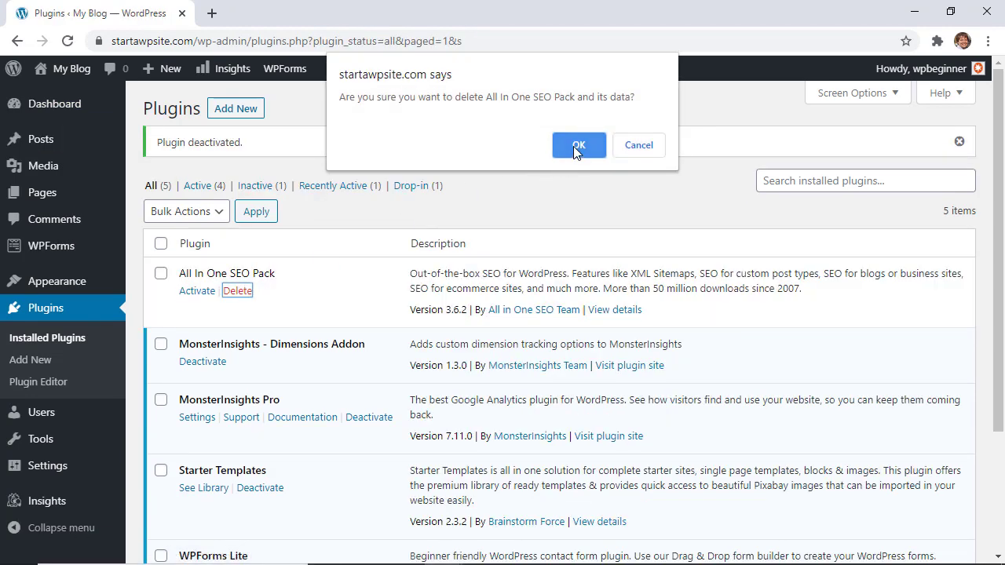
pyautogui.click(578, 145)
pyautogui.write('yoa')
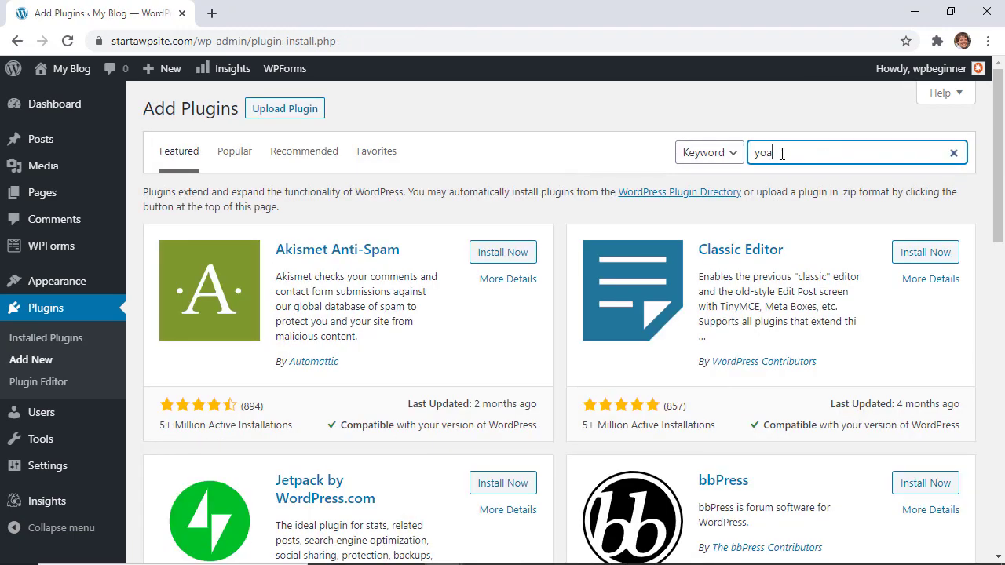
# Step: Search for 'yoast', then install and activate the Yoast SEO plugin
pyautogui.click(502, 242)
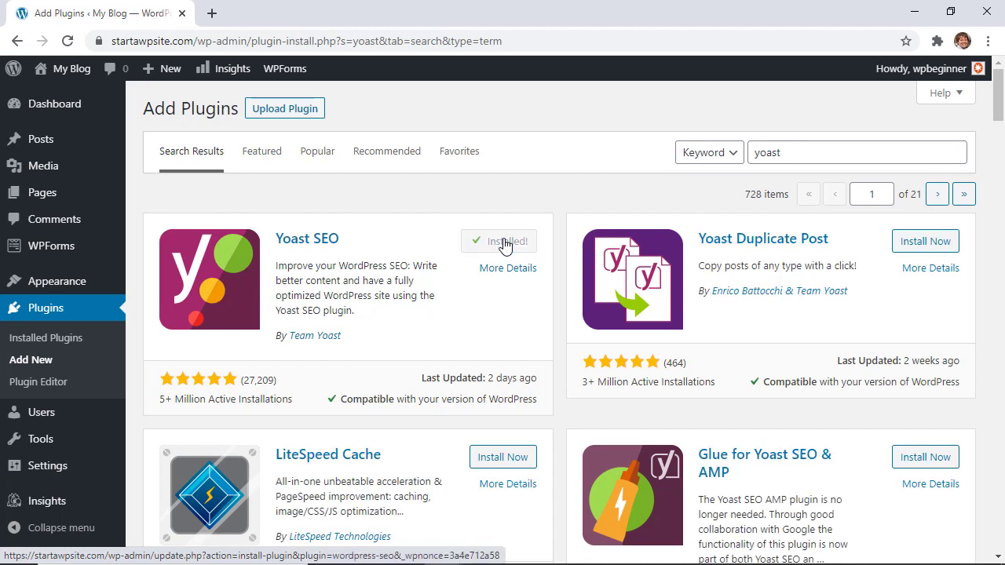
pyautogui.click(509, 242)
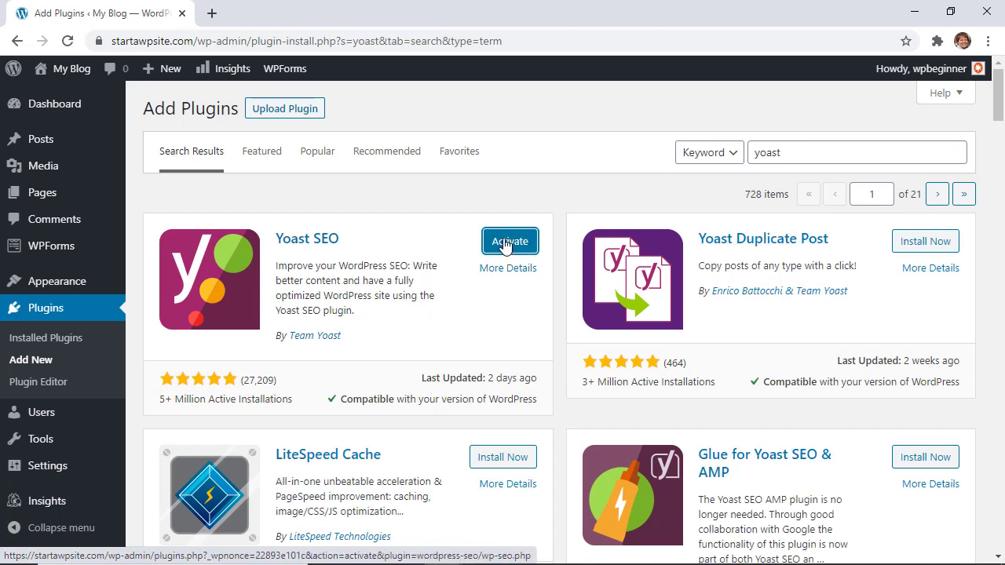
pyautogui.click(508, 242)
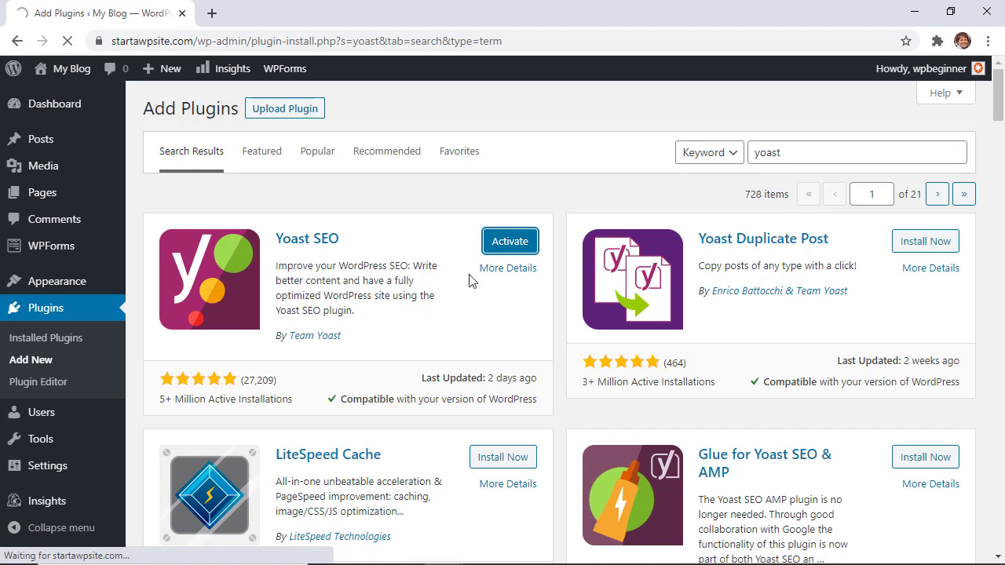
pyautogui.click(508, 242)
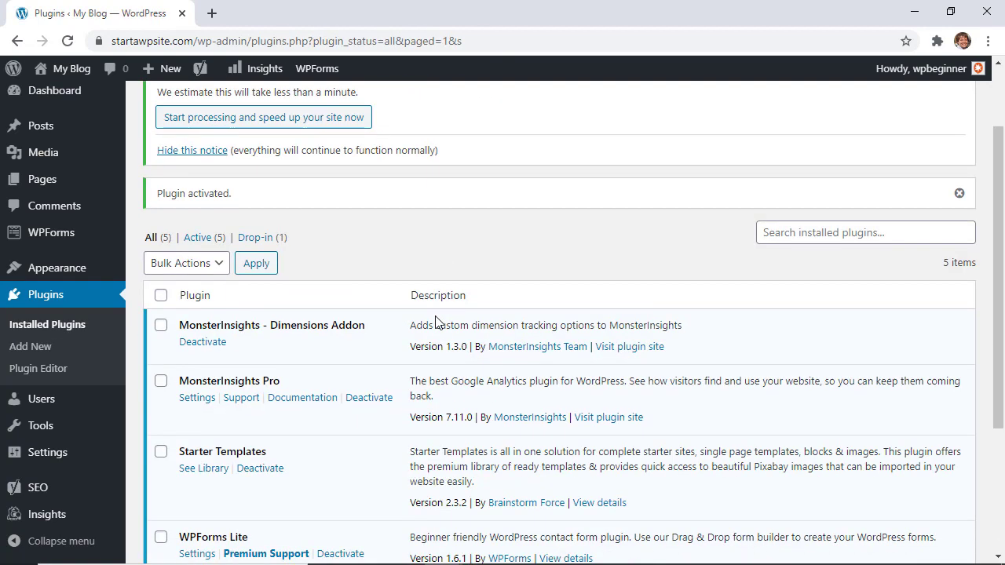
pyautogui.scroll(-3)
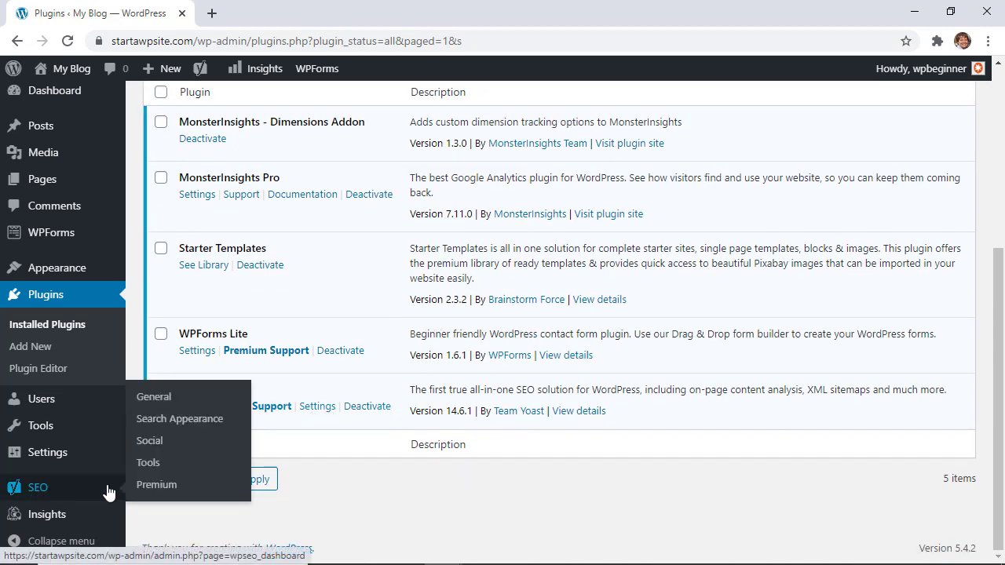
# Step: Go to Yoast's SEO > Social settings section
pyautogui.click(149, 440)
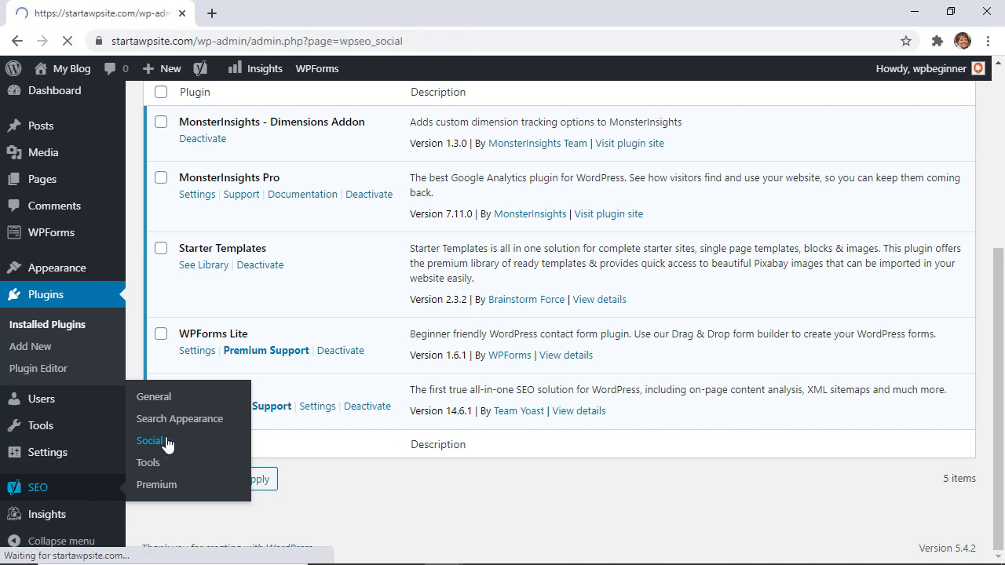
pyautogui.click(150, 440)
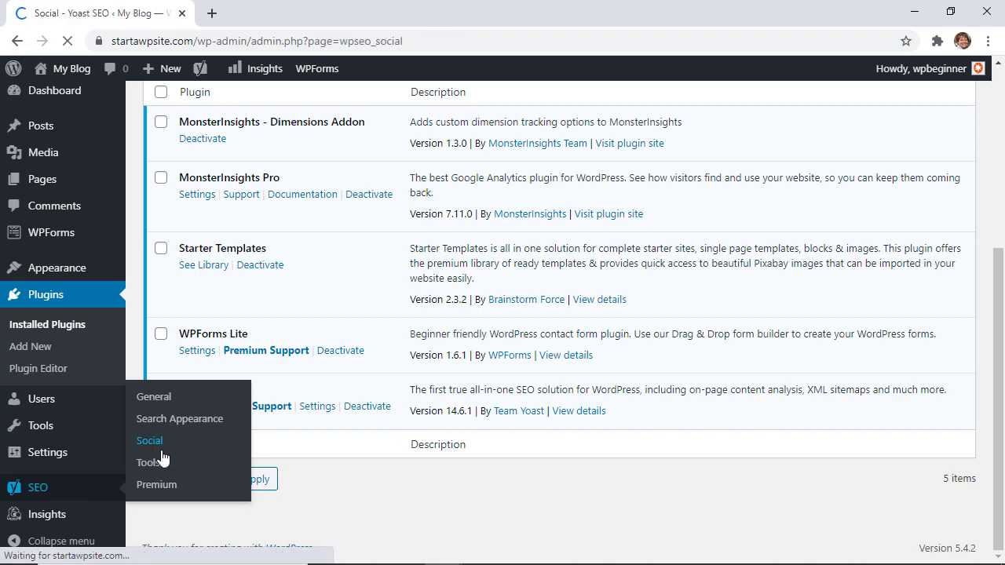
pyautogui.click(149, 440)
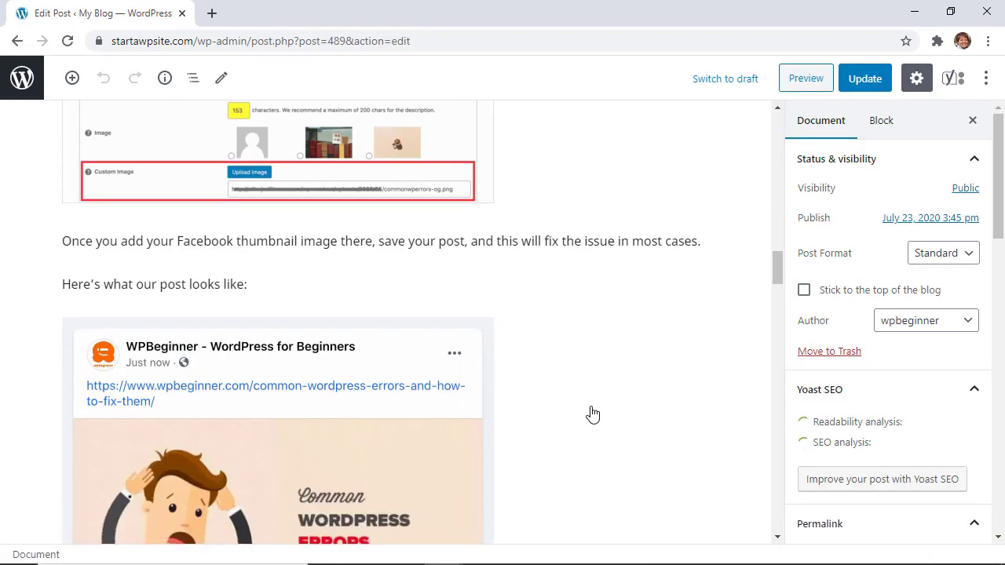
# Step: Set fbincorrectthumbnail-og.png as the Facebook image in Yoast's Social tab and update the post
pyautogui.scroll(-3)
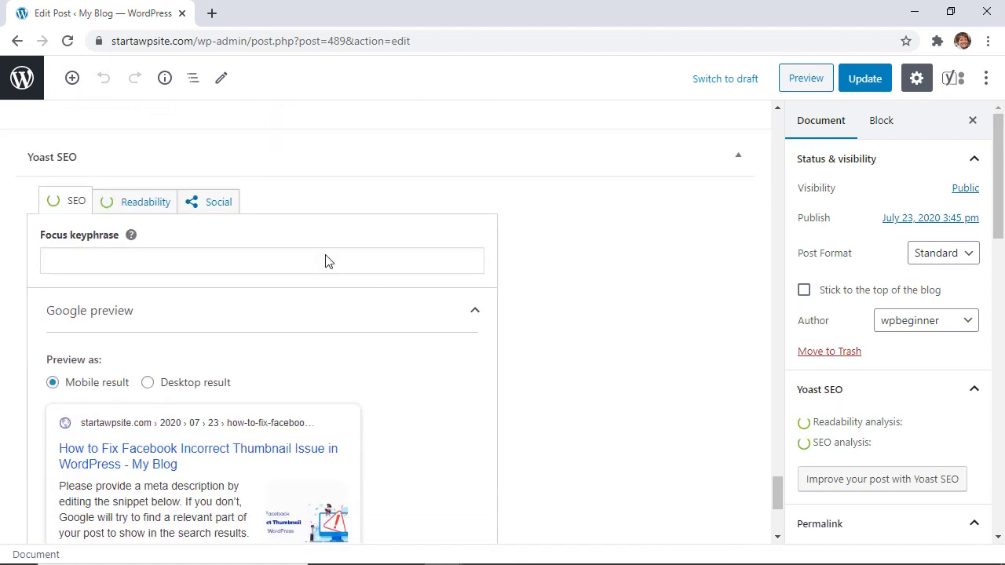
pyautogui.click(217, 201)
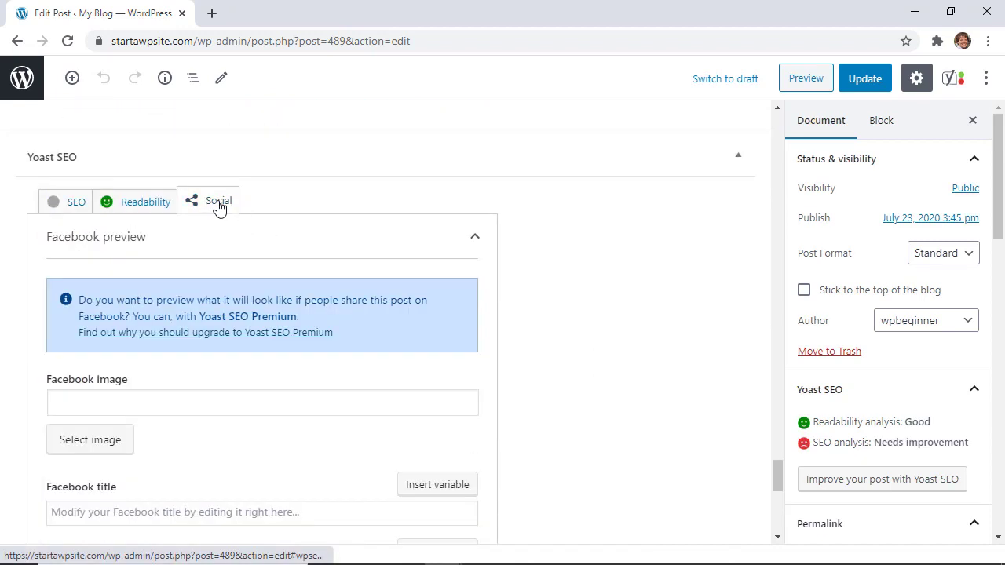
pyautogui.scroll(-3)
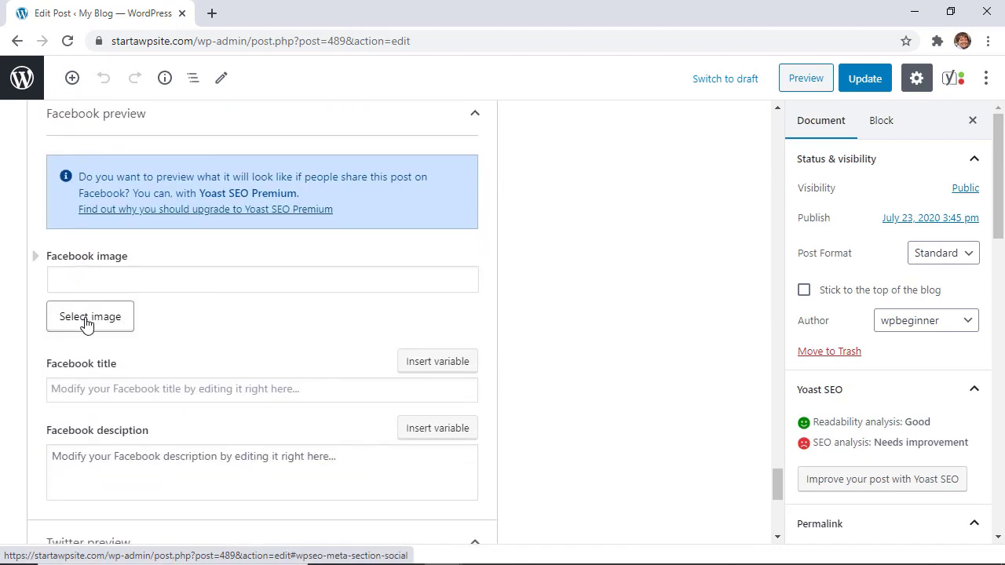
pyautogui.click(90, 316)
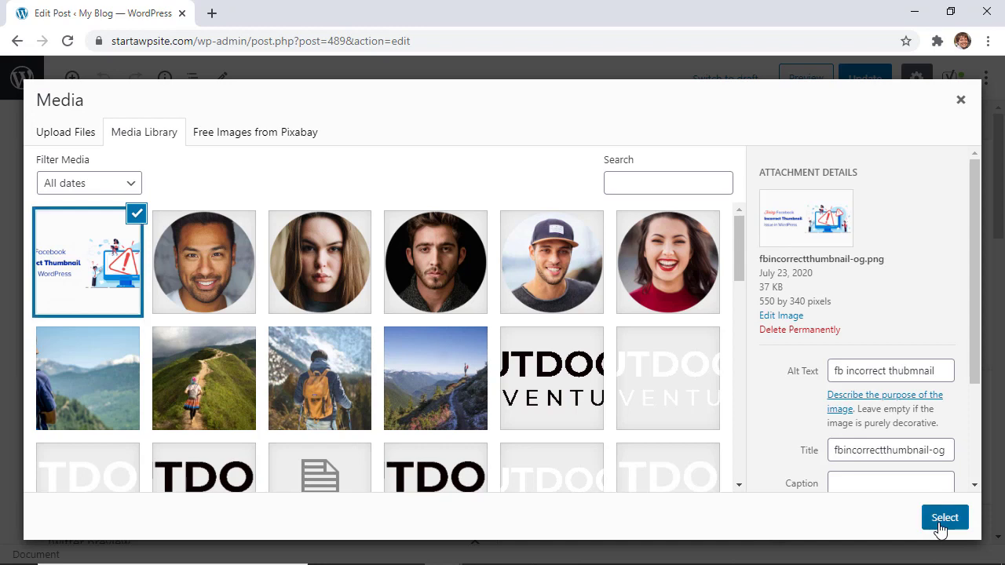
pyautogui.click(946, 518)
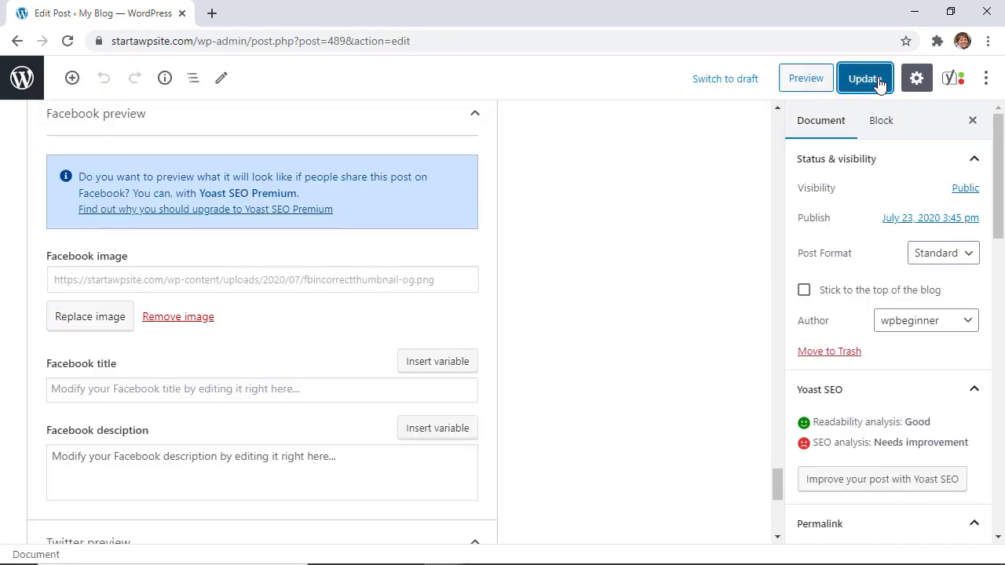
pyautogui.click(864, 79)
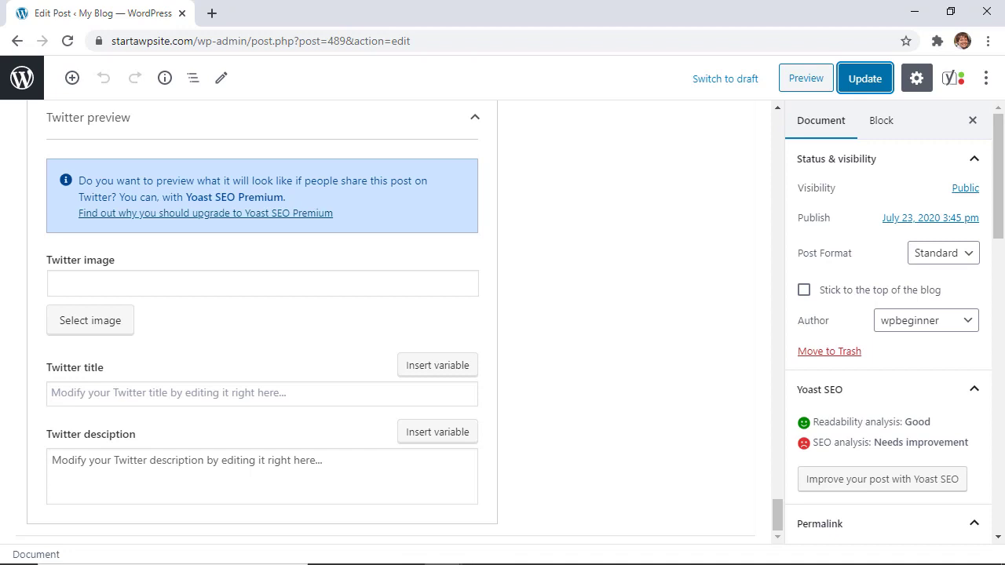
pyautogui.moveTo(22, 78)
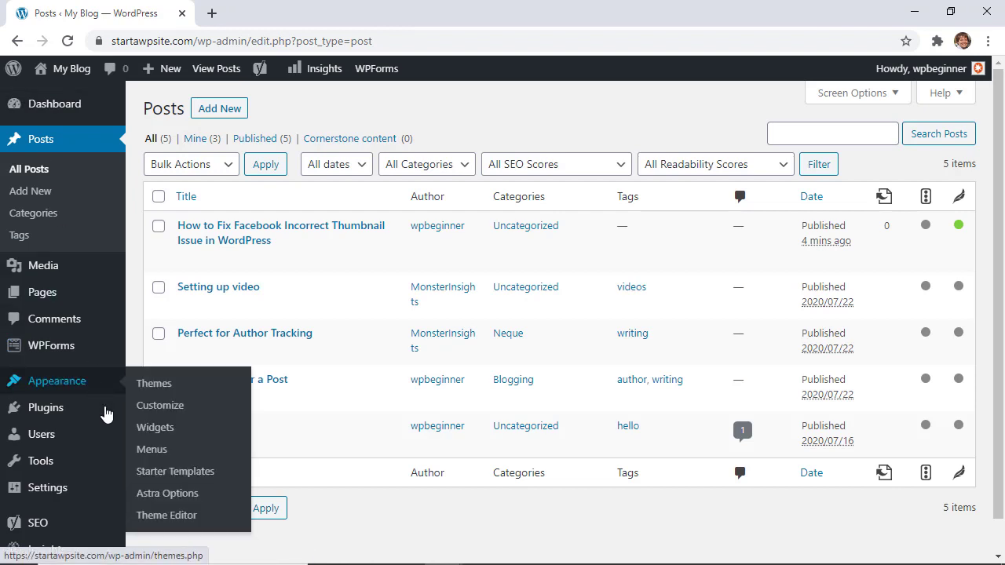
pyautogui.moveTo(107, 327)
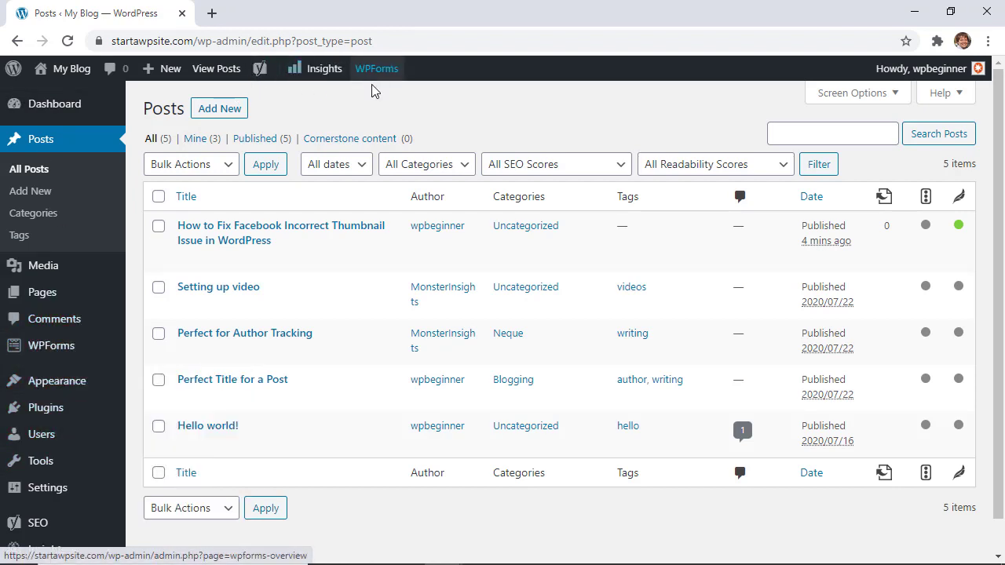
pyautogui.moveTo(375, 87)
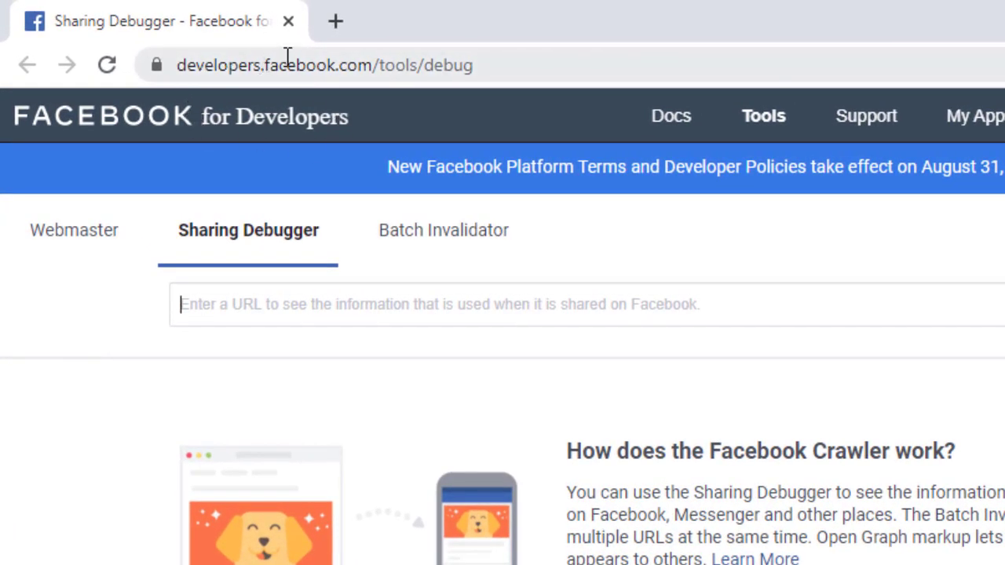
pyautogui.moveTo(399, 66)
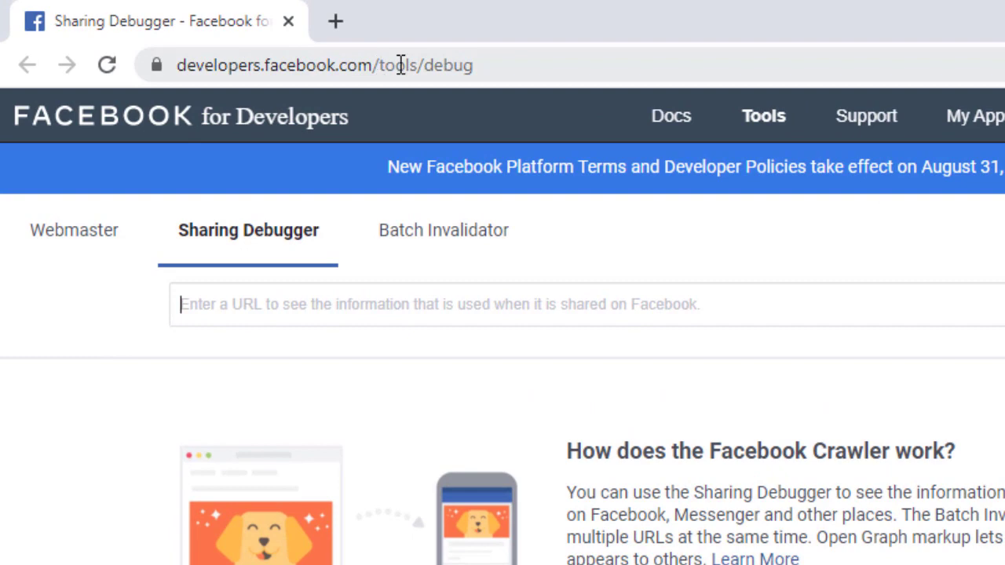
pyautogui.moveTo(505, 66)
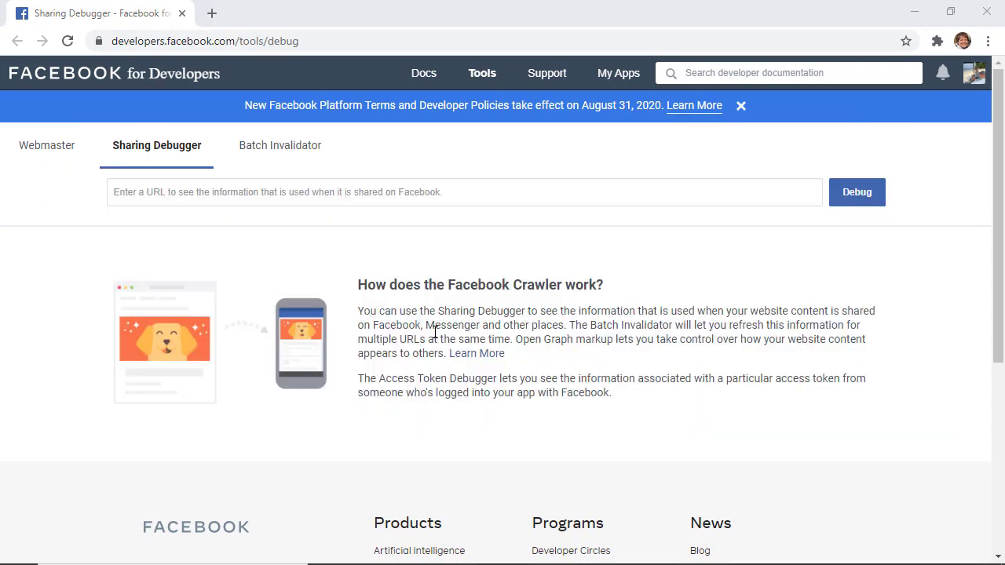
# Step: Paste the article URL into the debugger field and run Debug on it
pyautogui.rightClick(353, 192)
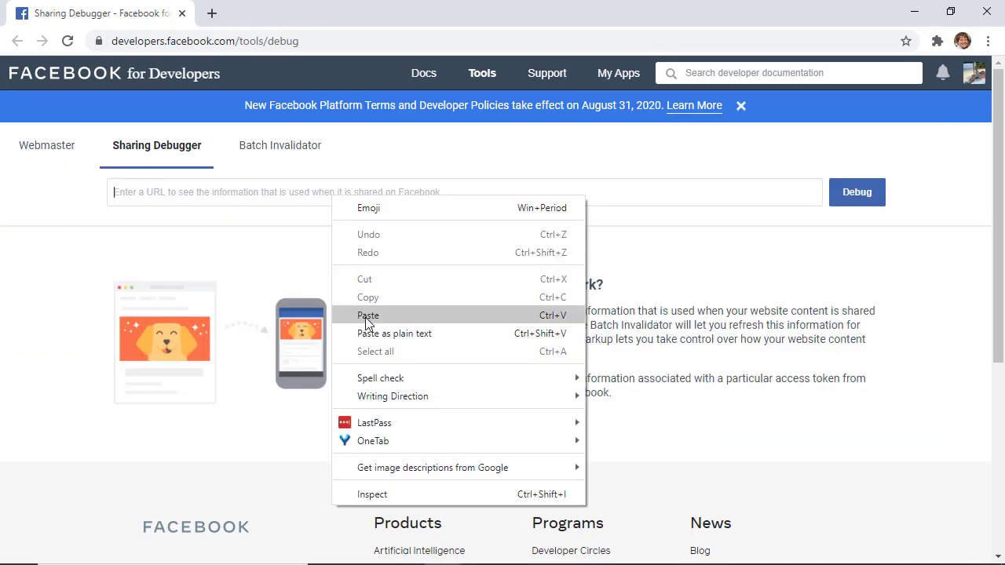
pyautogui.click(368, 314)
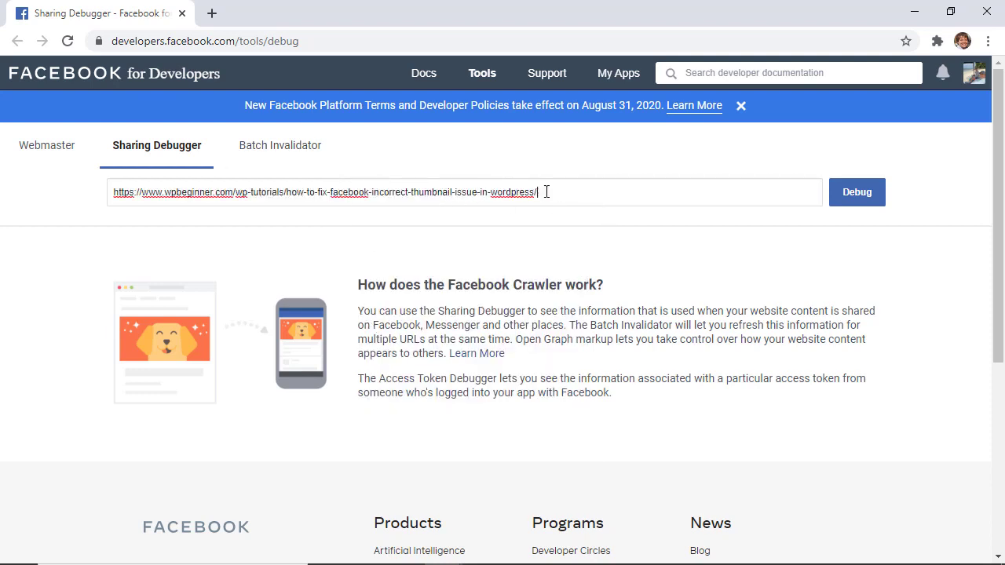
pyautogui.click(857, 191)
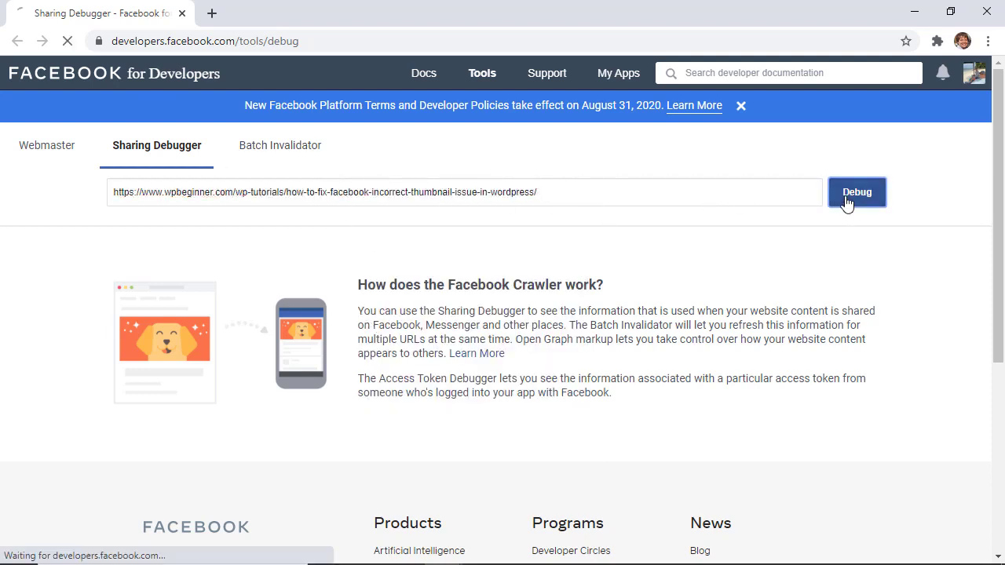
pyautogui.click(858, 191)
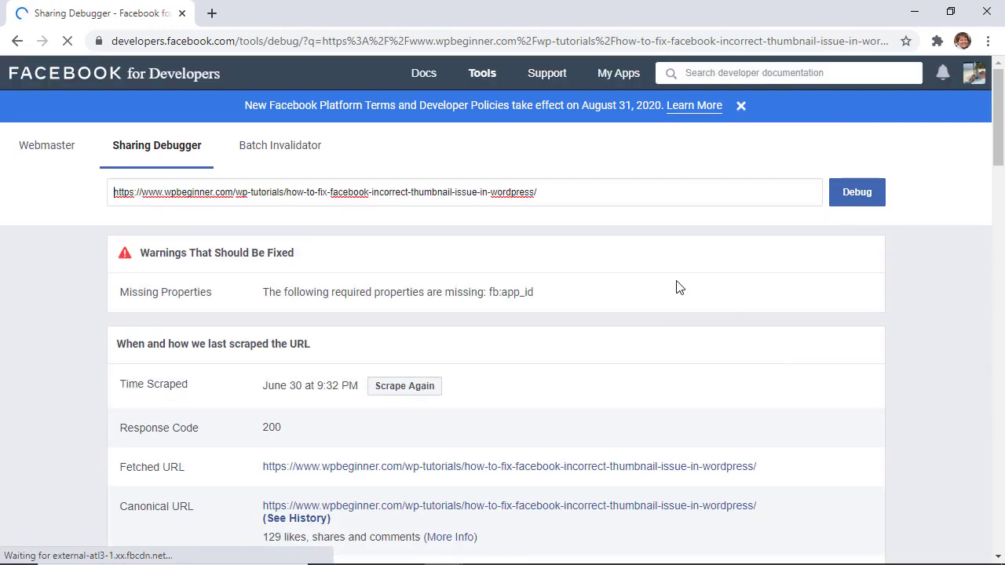
# Step: Scroll through the scrape results to the Link Preview showing the correct thumbnail graphic
pyautogui.scroll(-3)
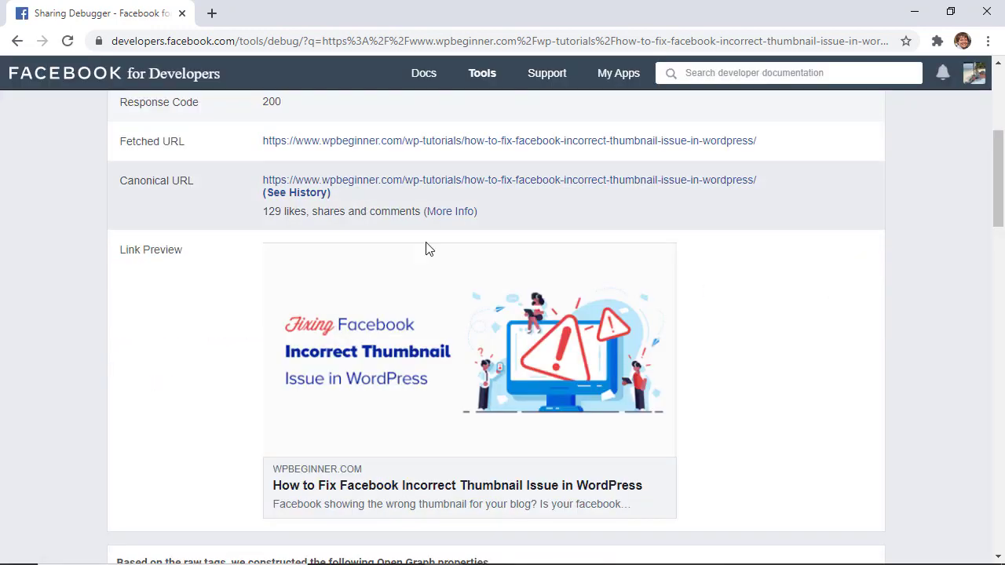
pyautogui.scroll(-3)
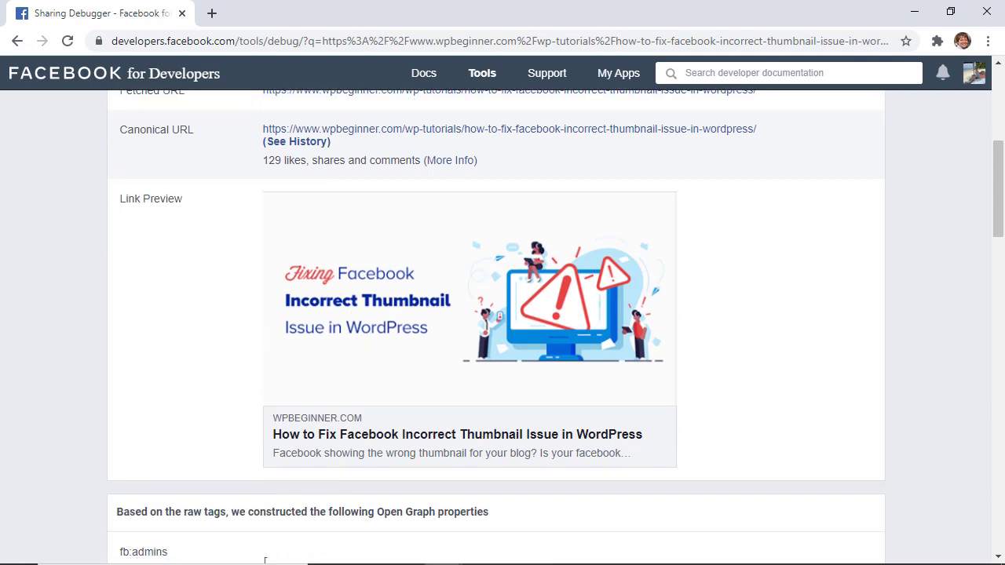
pyautogui.scroll(3)
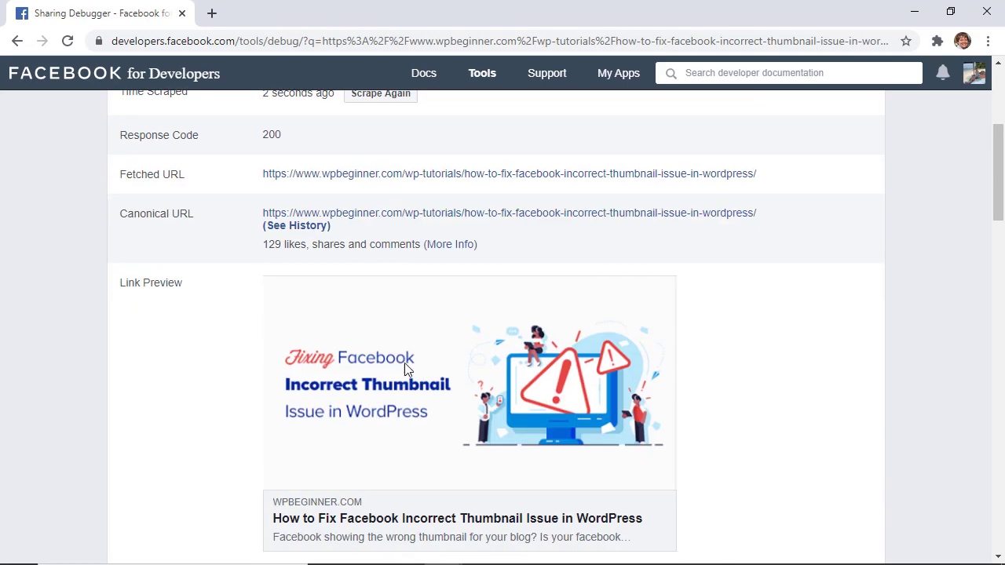
pyautogui.scroll(3)
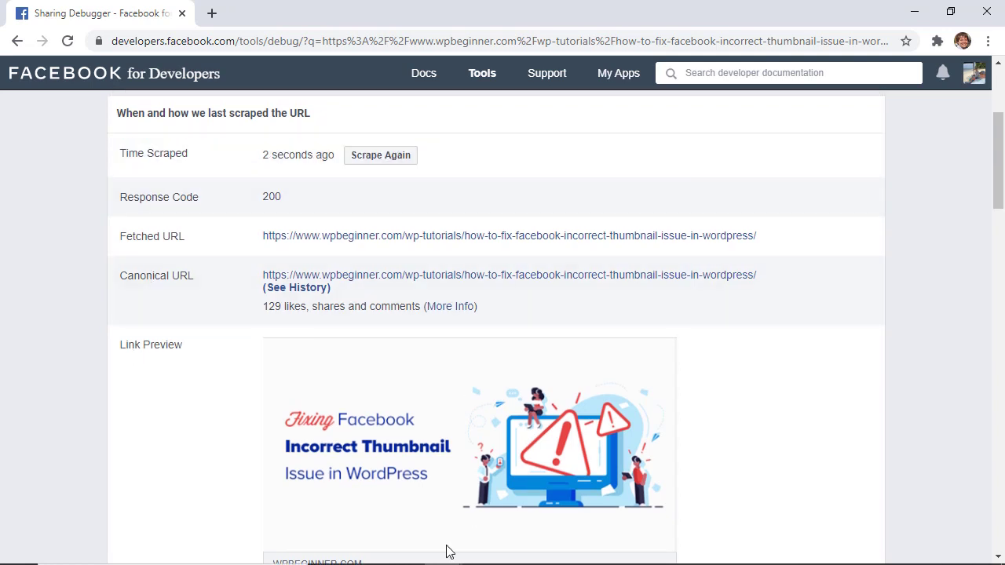
pyautogui.moveTo(330, 469)
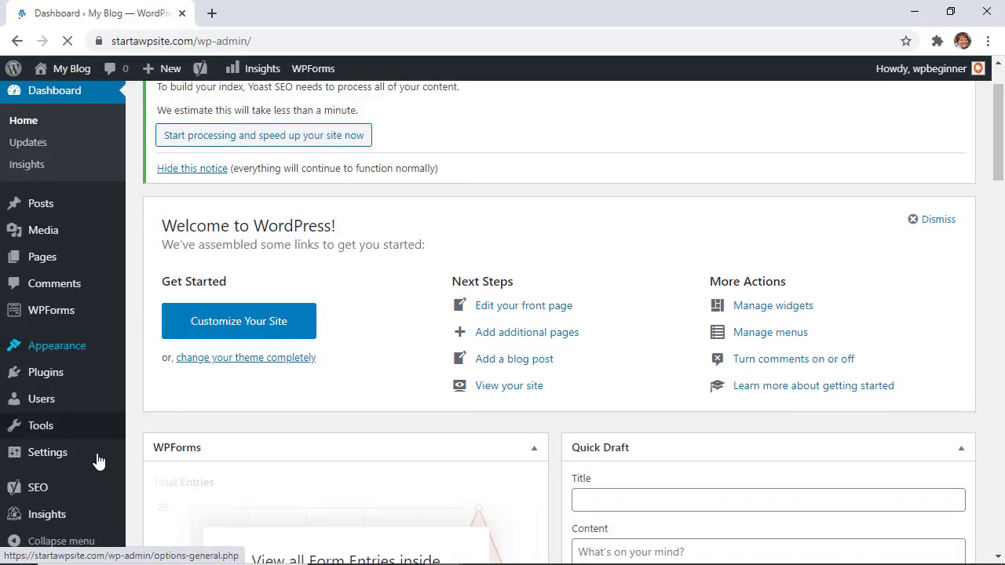
# Step: Browse the MonsterInsights Publishers report from the Insights > Reports menu
pyautogui.click(47, 515)
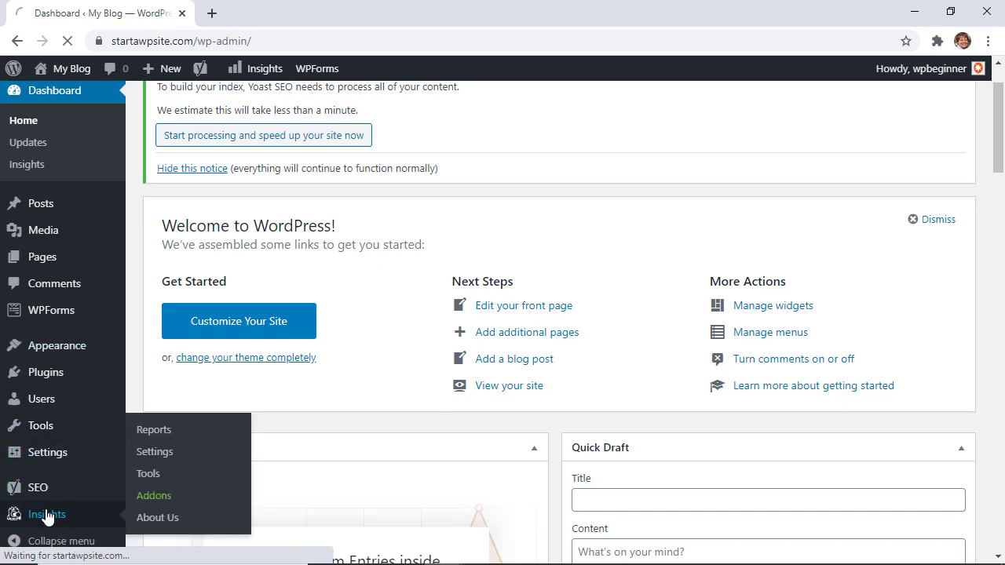
pyautogui.click(154, 430)
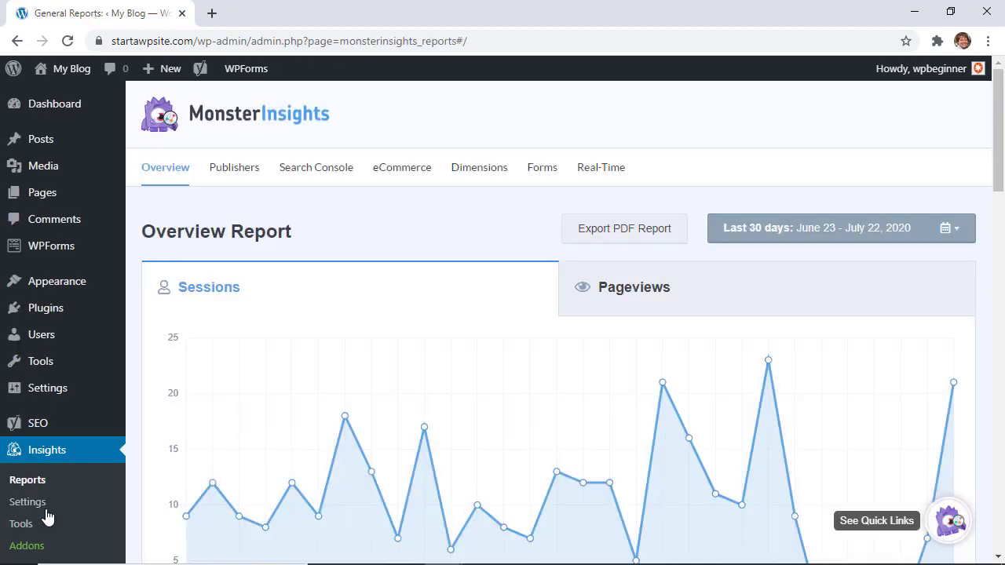
pyautogui.moveTo(344, 418)
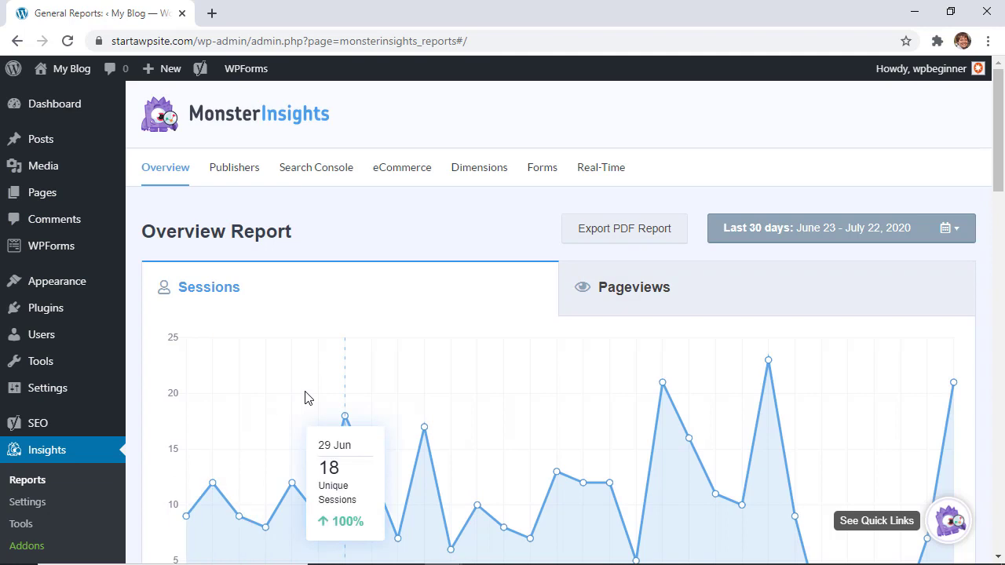
pyautogui.moveTo(234, 166)
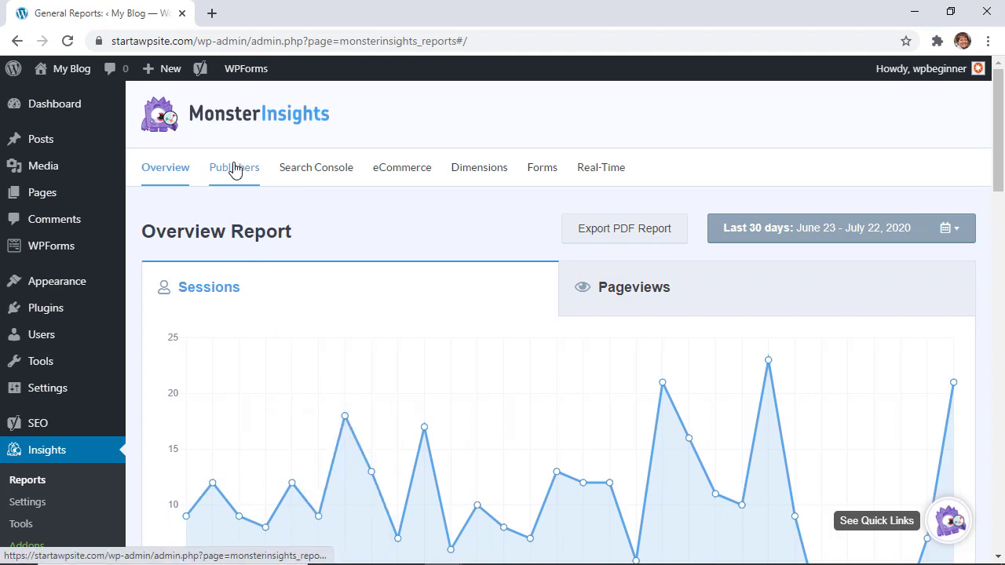
pyautogui.click(232, 166)
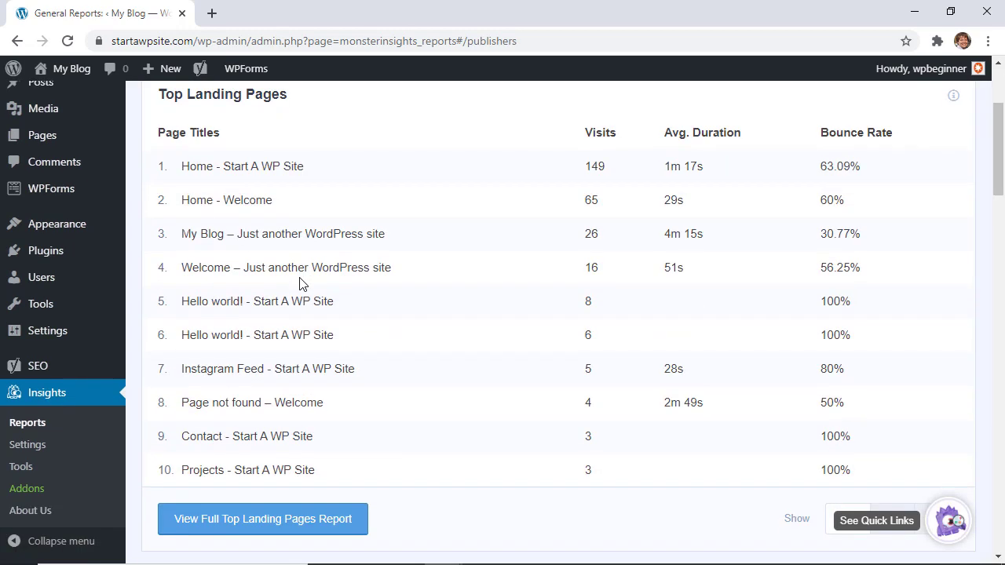
pyautogui.scroll(-3)
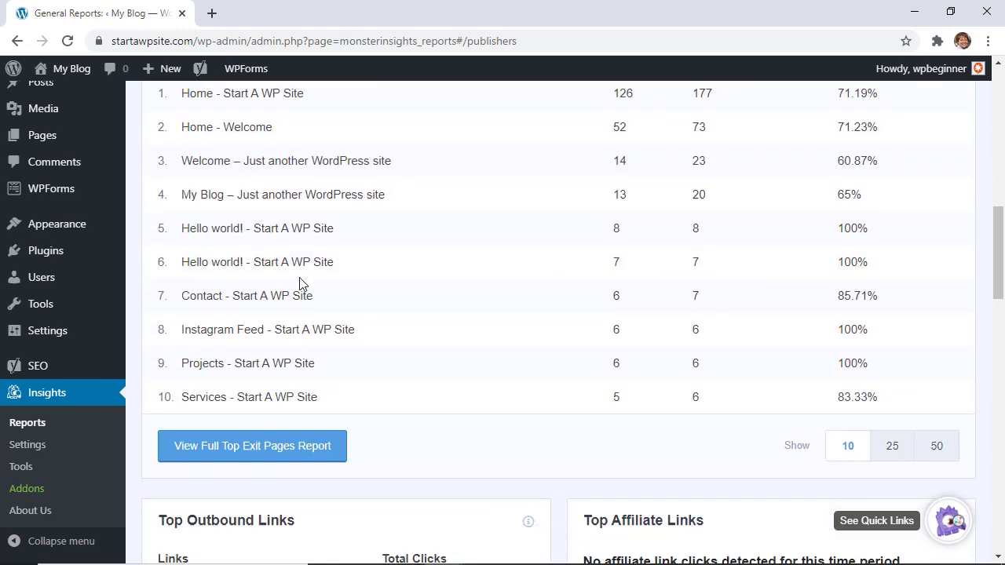
pyautogui.scroll(-3)
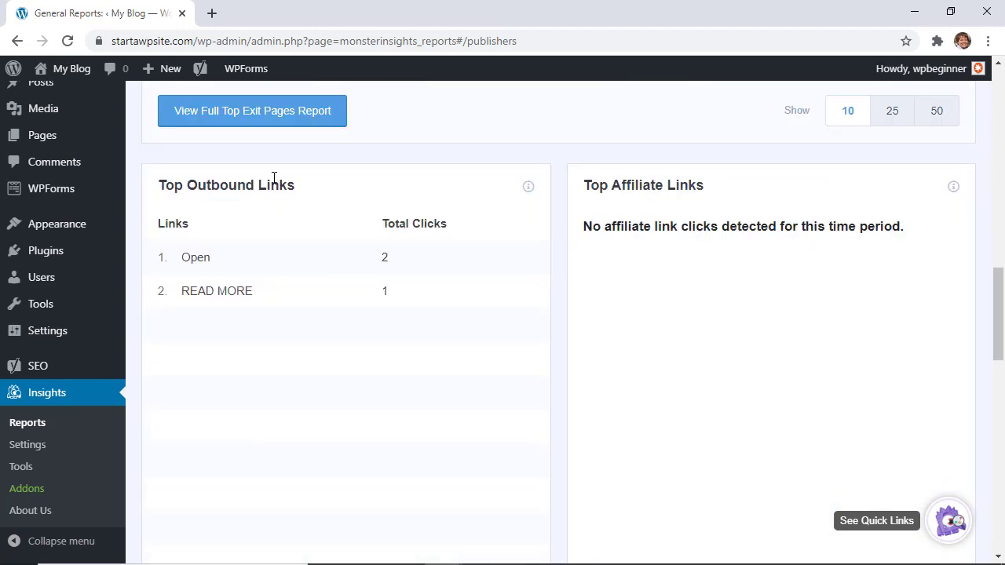
# Step: Return to the Overview report of sessions for the last 30 days, dismissing the refresh notice
pyautogui.click(165, 166)
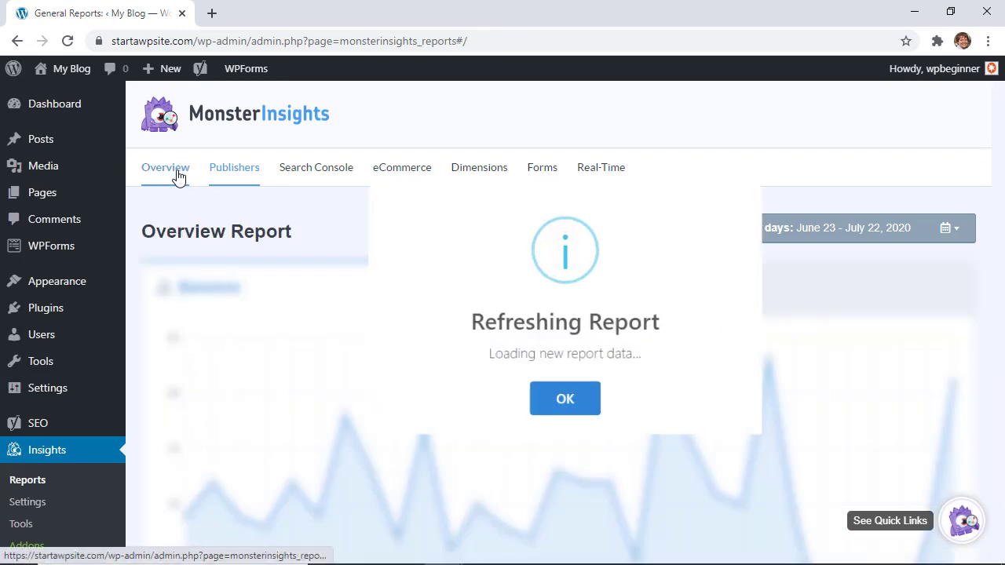
pyautogui.click(565, 399)
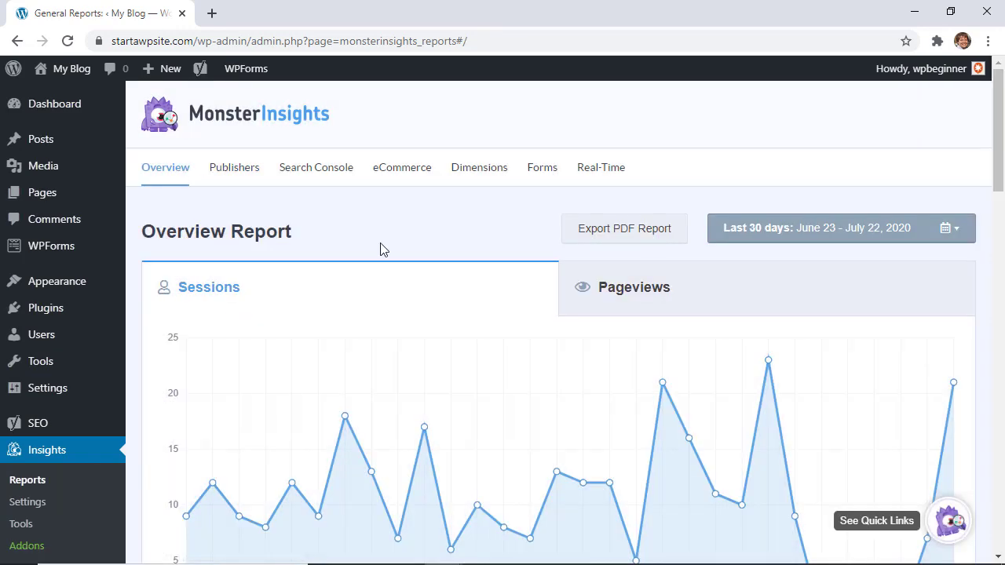
pyautogui.moveTo(236, 29)
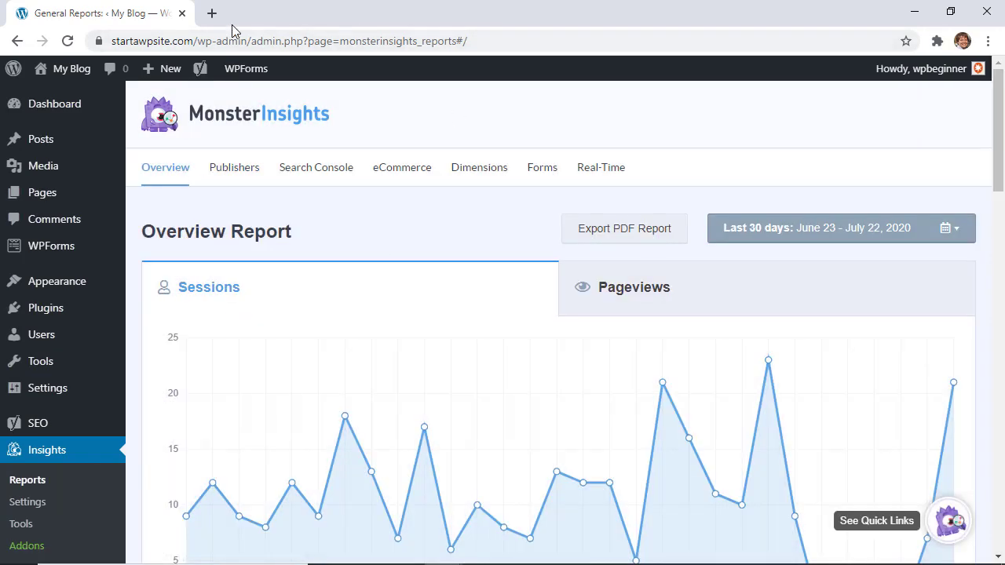